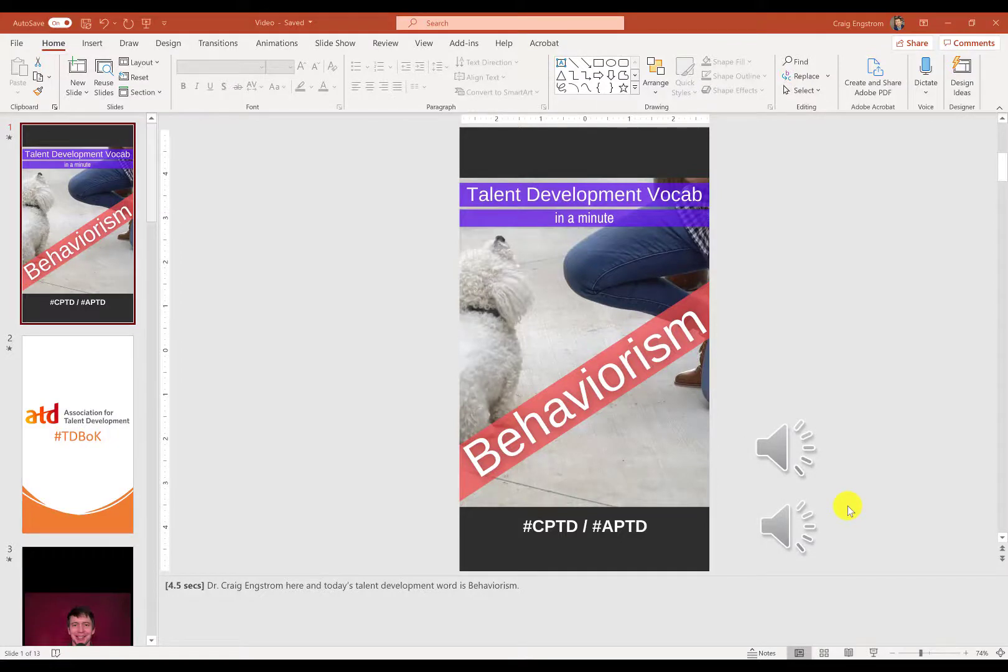
pyautogui.moveTo(851, 510)
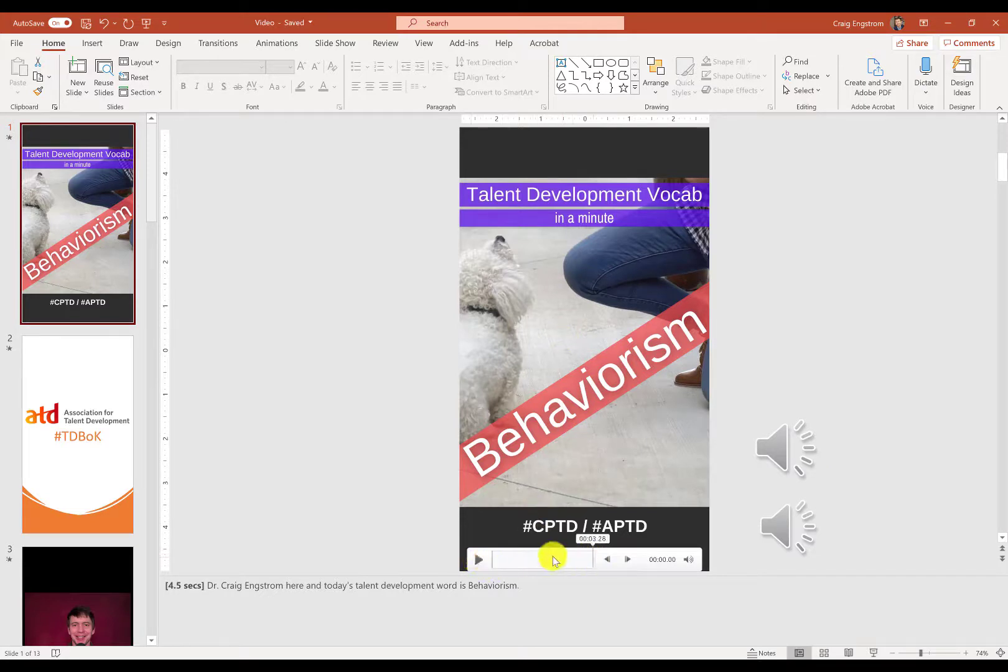
pyautogui.moveTo(505, 188)
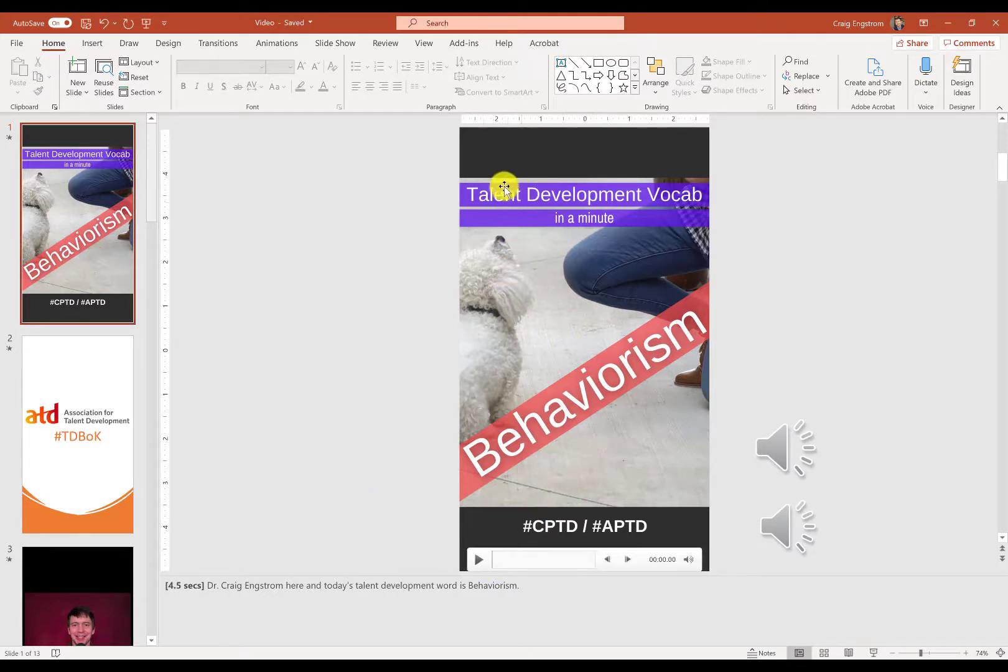
pyautogui.moveTo(469, 221)
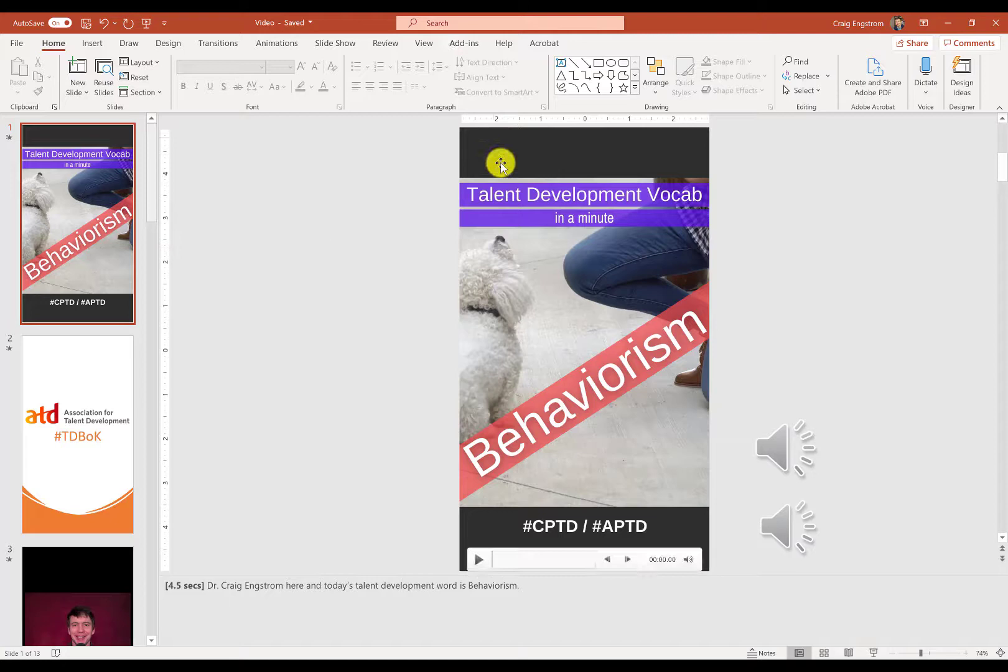
pyautogui.moveTo(361, 321)
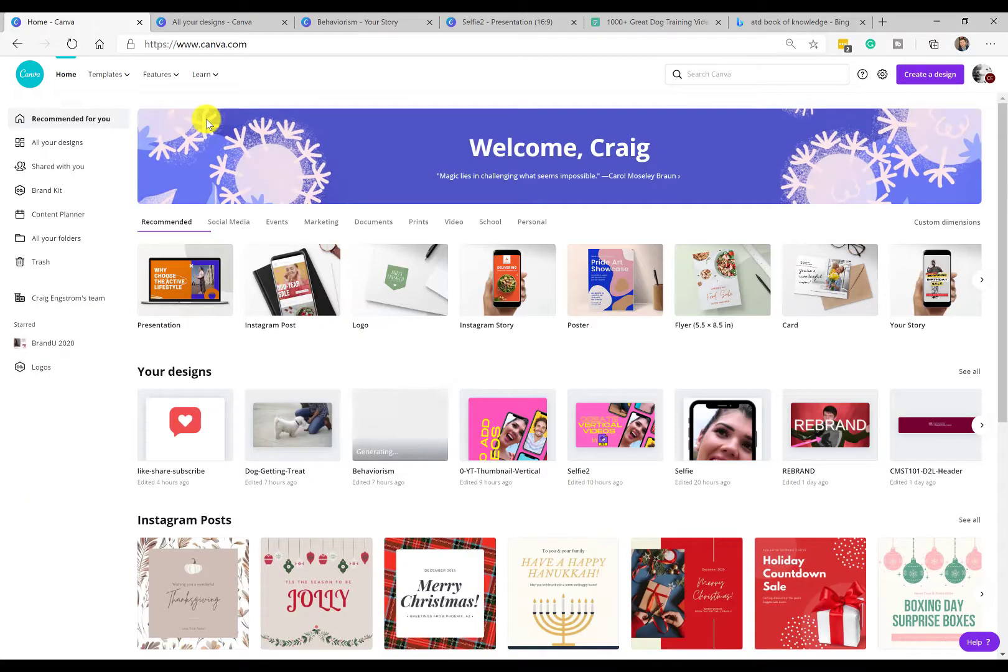
pyautogui.moveTo(360, 104)
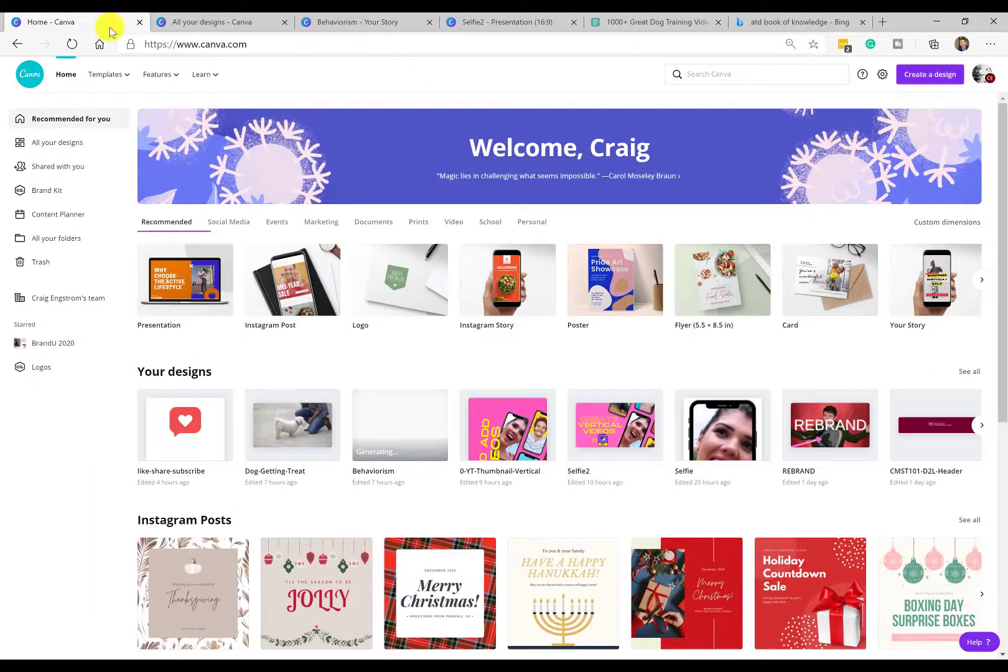
# - Switch to the Canva tab listing all your designs, including Behaviorism
pyautogui.click(219, 22)
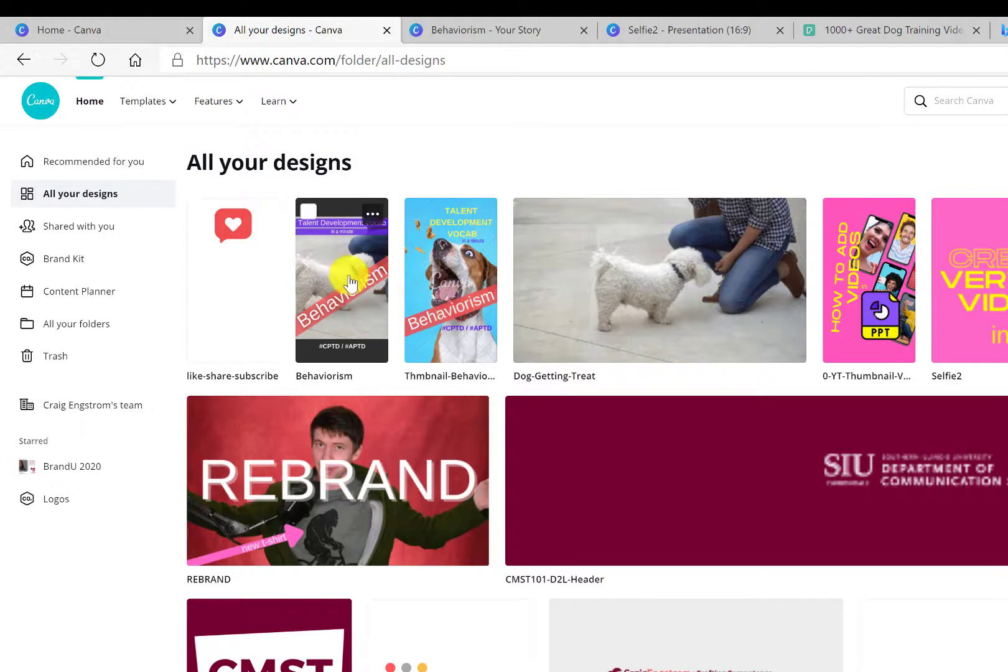
pyautogui.moveTo(474, 272)
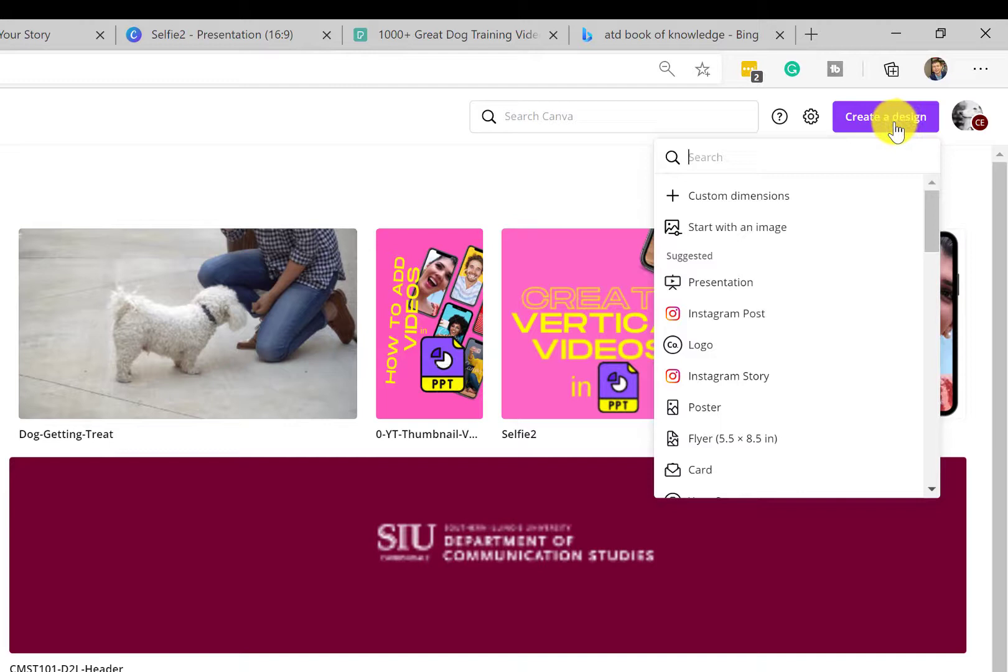
pyautogui.moveTo(759, 378)
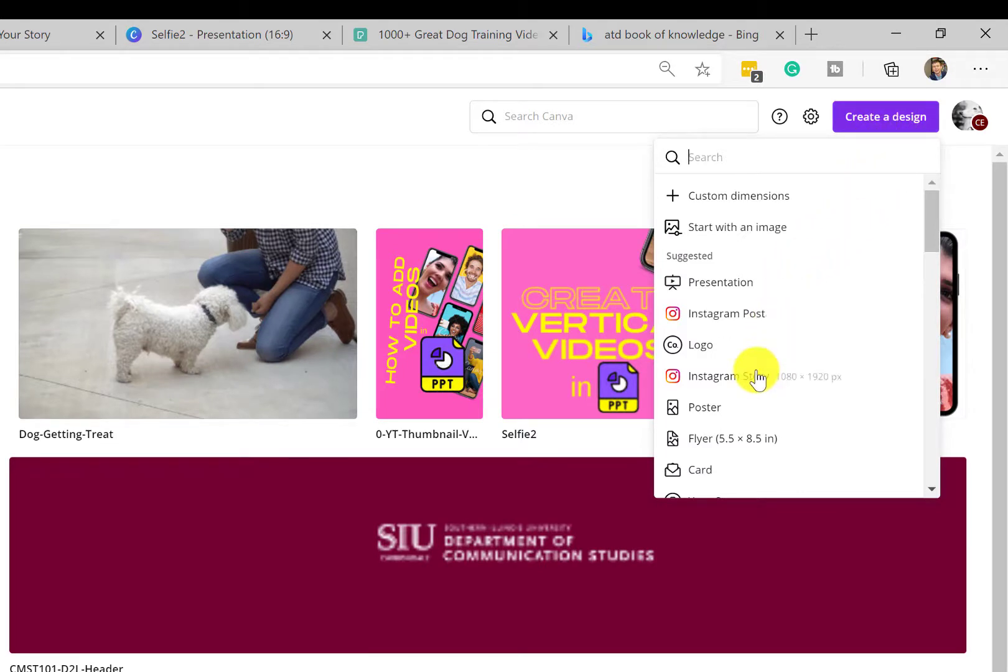
pyautogui.moveTo(693, 201)
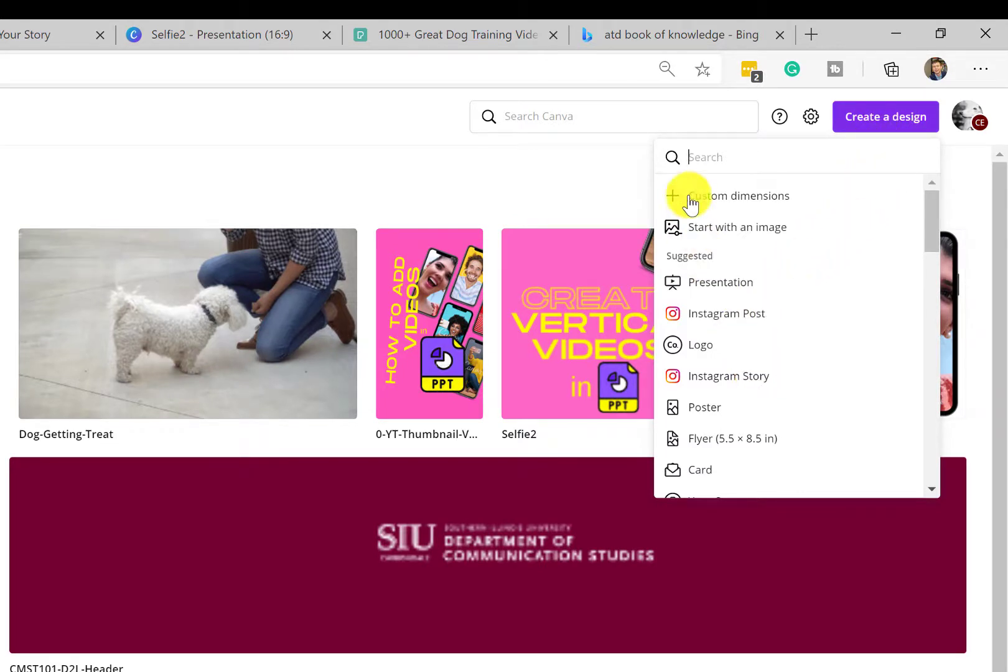
# - Create a new blank Canva design with custom dimensions 1080 × 1920 px
pyautogui.click(739, 195)
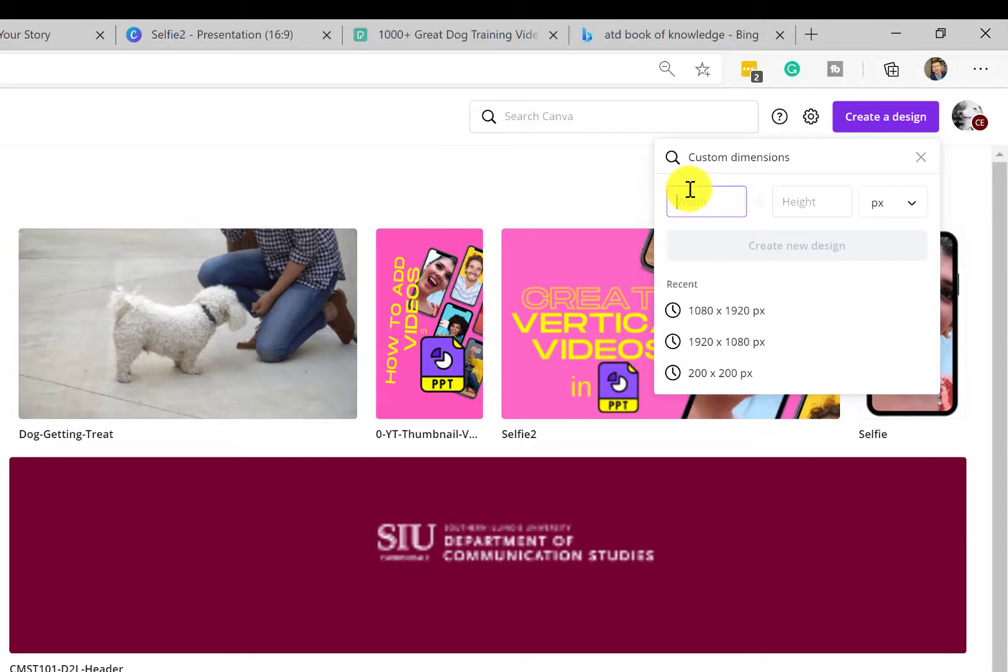
pyautogui.write('1080')
pyautogui.click(811, 202)
pyautogui.write('1920')
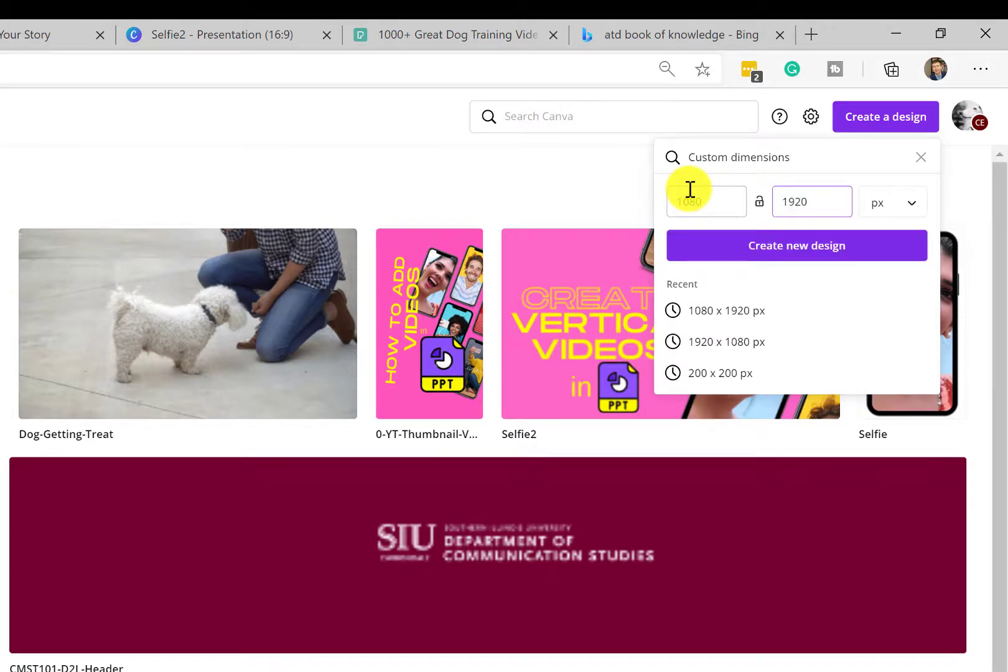
pyautogui.click(796, 245)
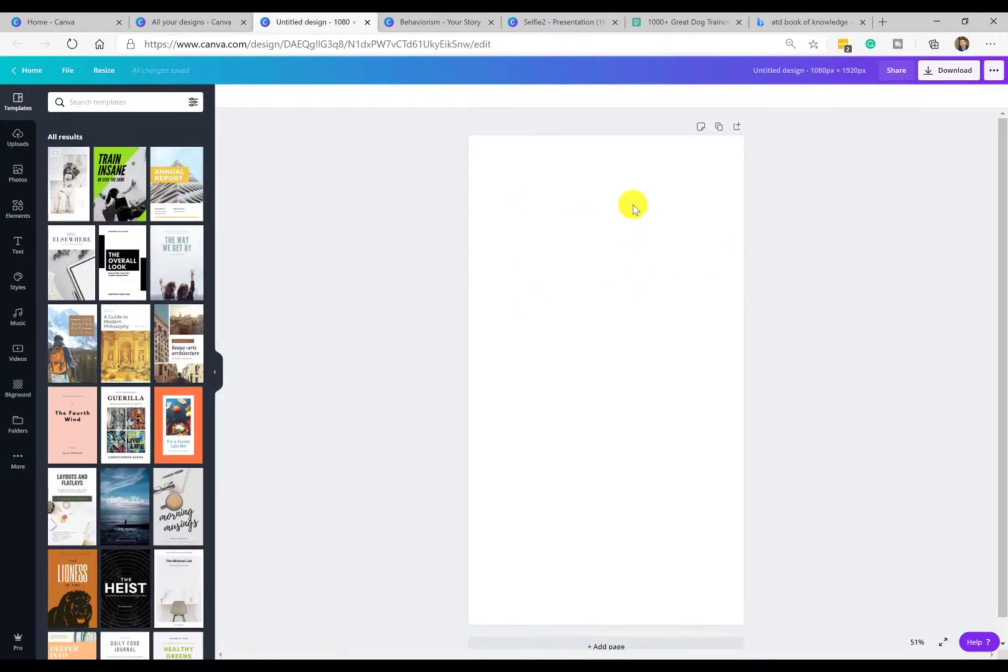
pyautogui.moveTo(374, 18)
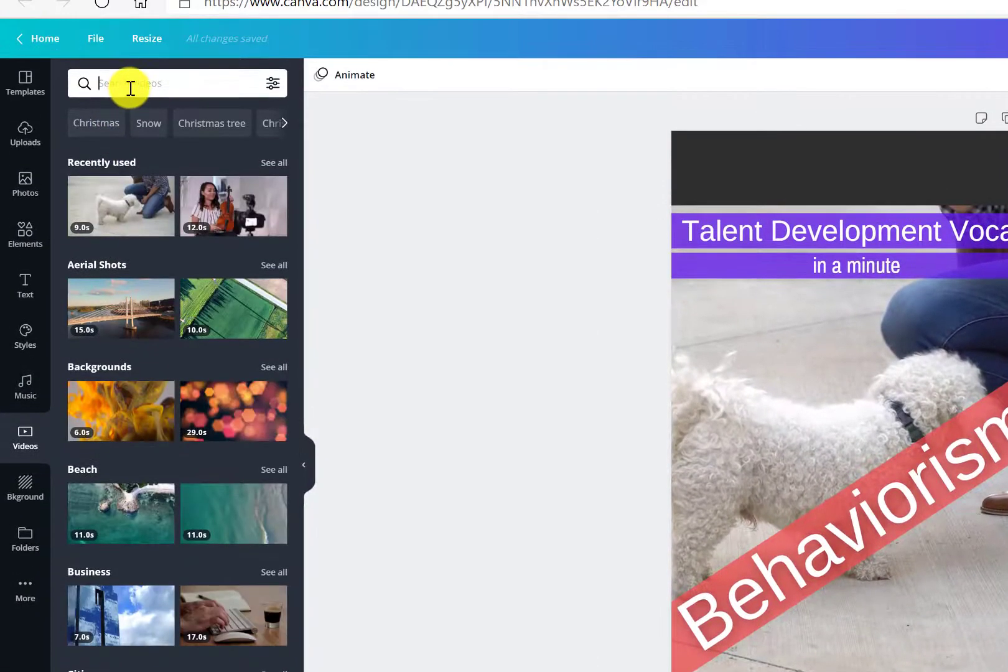
pyautogui.moveTo(140, 145)
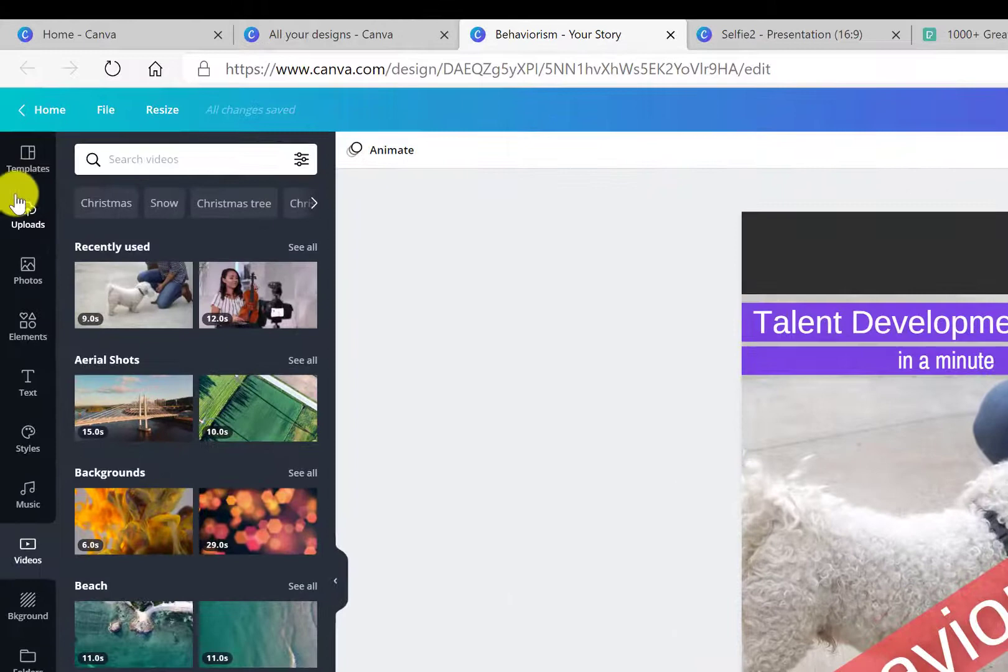
# - Browse the Elements and Text side panels of the Behaviorism story design
pyautogui.click(27, 327)
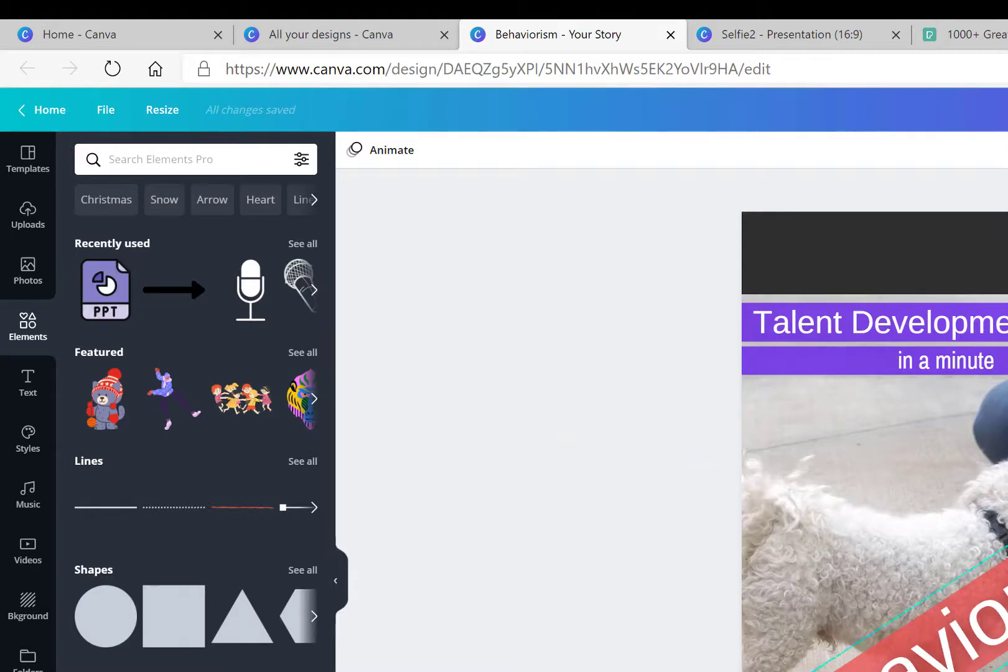
pyautogui.click(27, 382)
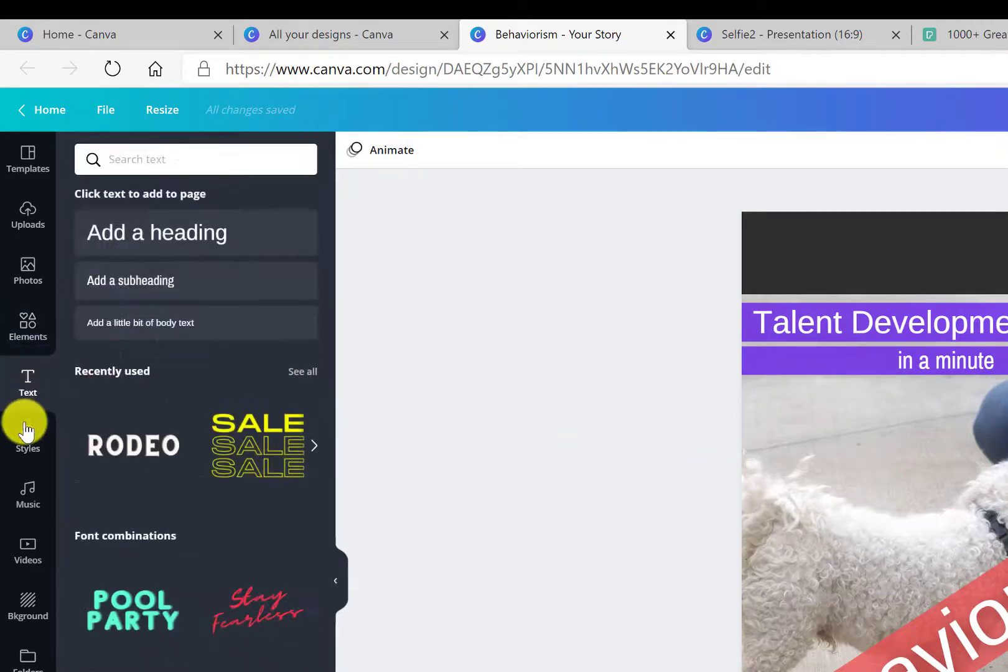
pyautogui.moveTo(168, 215)
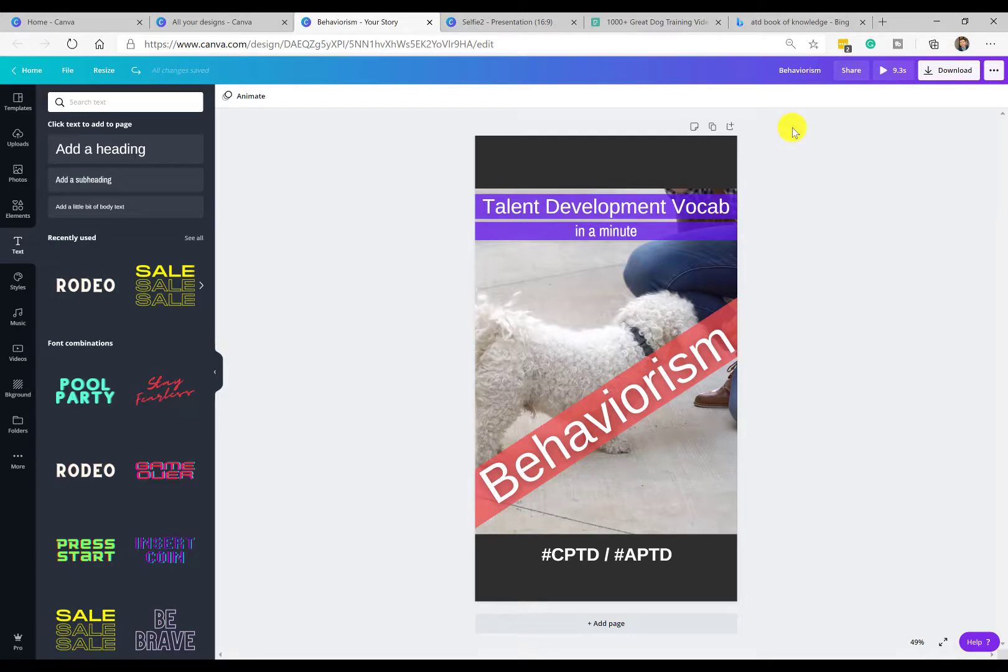
pyautogui.moveTo(797, 138)
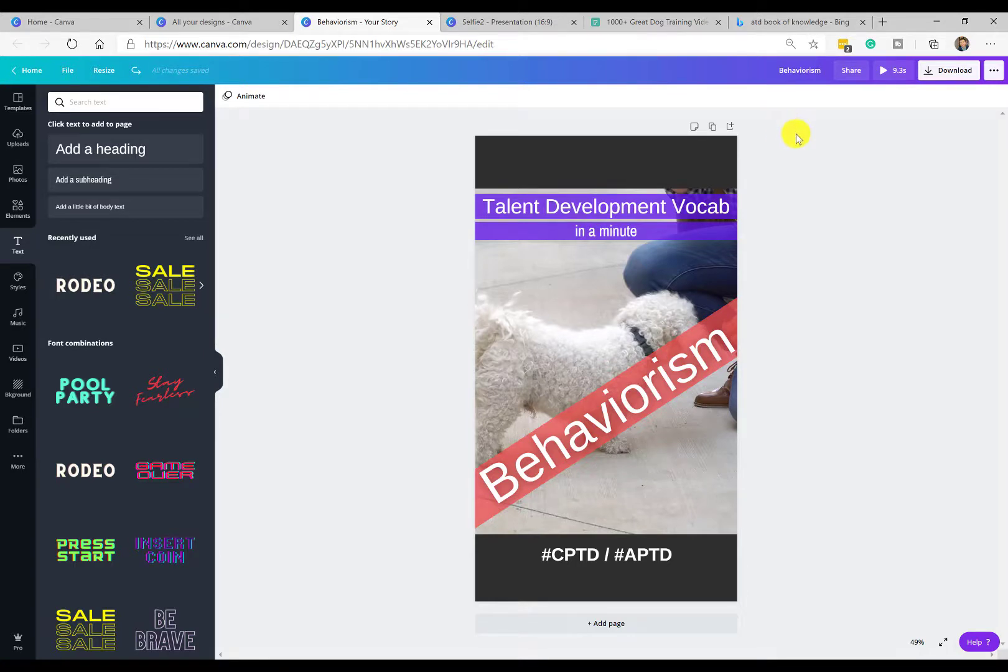
pyautogui.moveTo(485, 15)
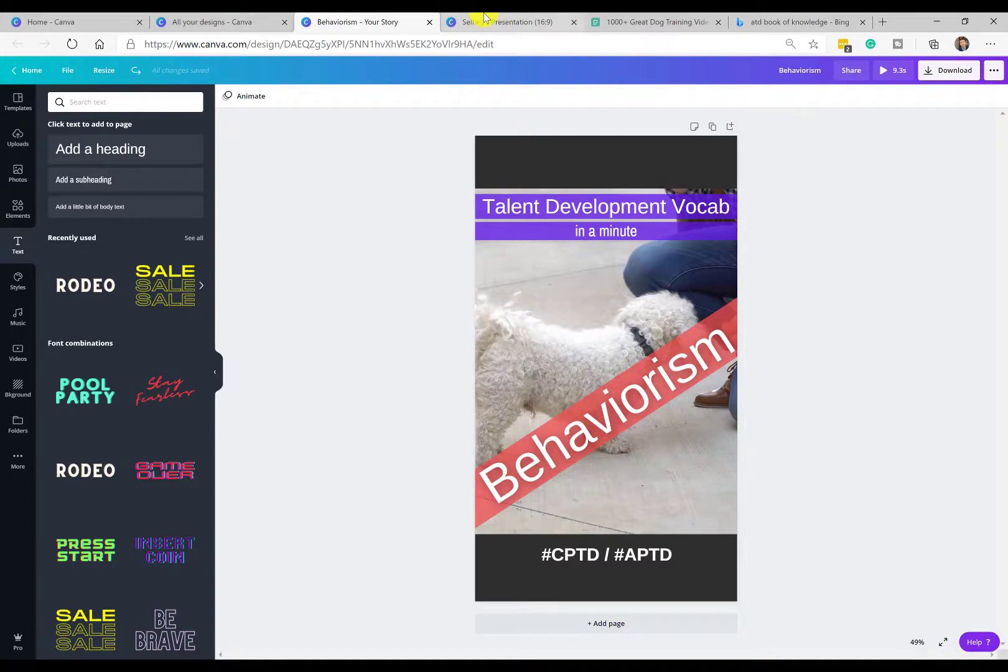
# - Switch to the Selfie2 presentation design 'Create Vertical Videos in PPT'
pyautogui.click(508, 22)
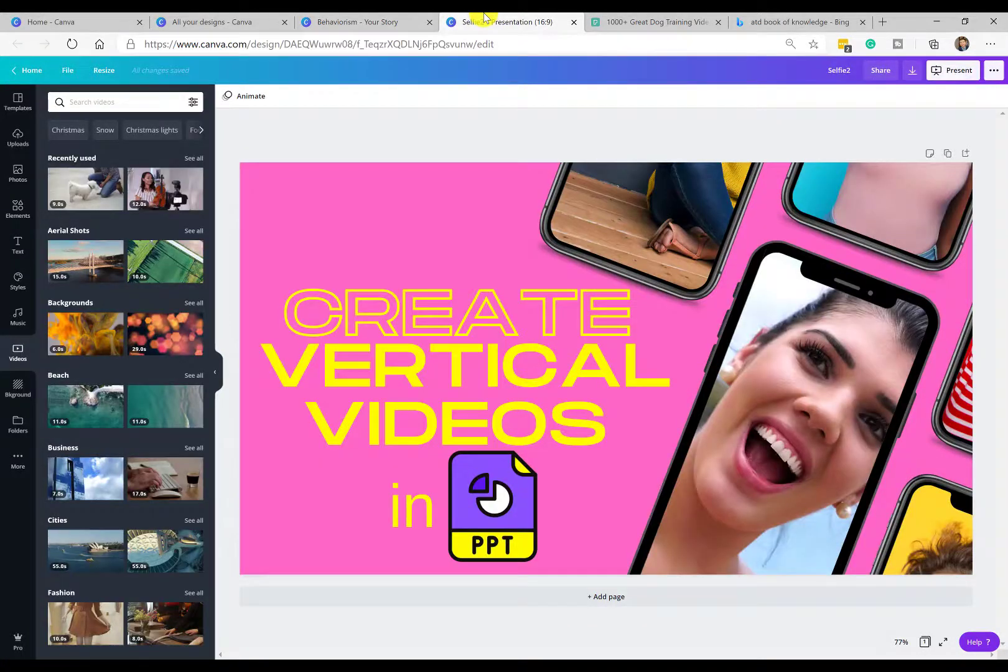
pyautogui.click(539, 244)
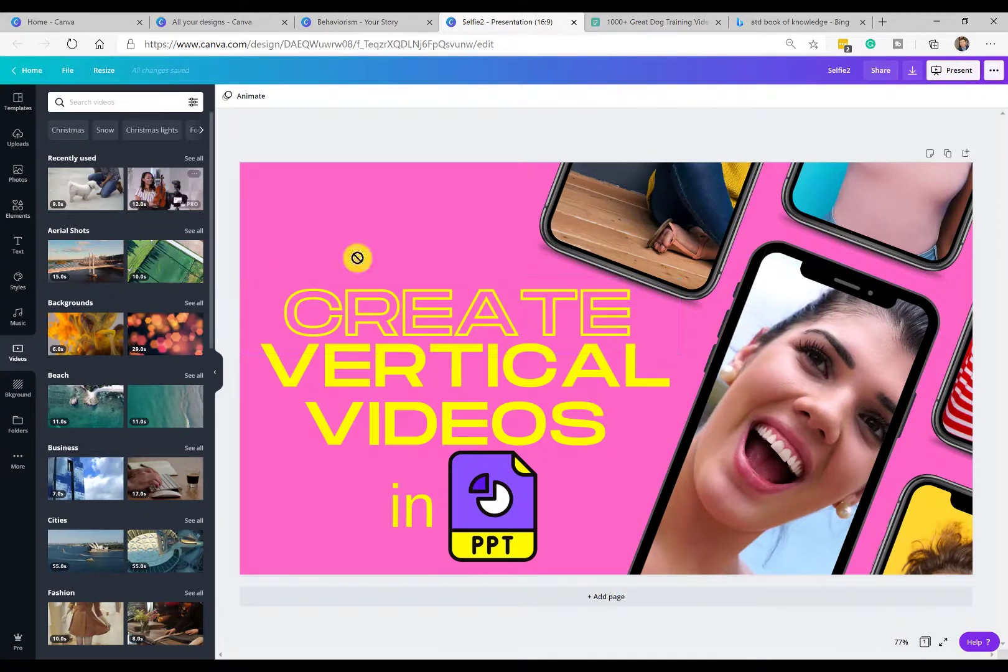
pyautogui.moveTo(391, 280)
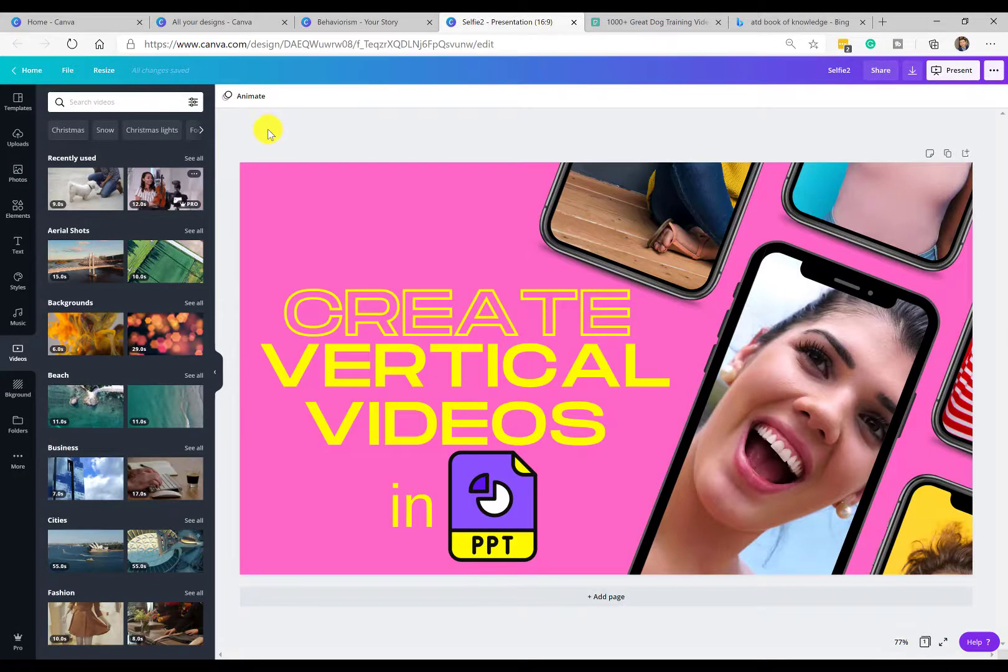
pyautogui.moveTo(622, 22)
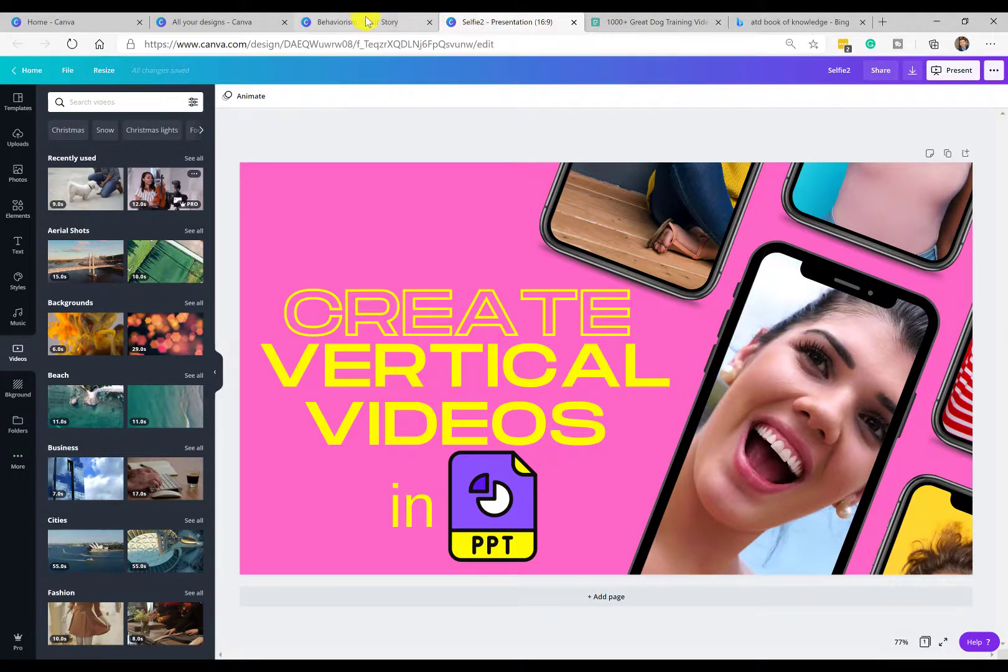
# - Return to the Behaviorism design and choose MP4 Video as its download format
pyautogui.click(219, 22)
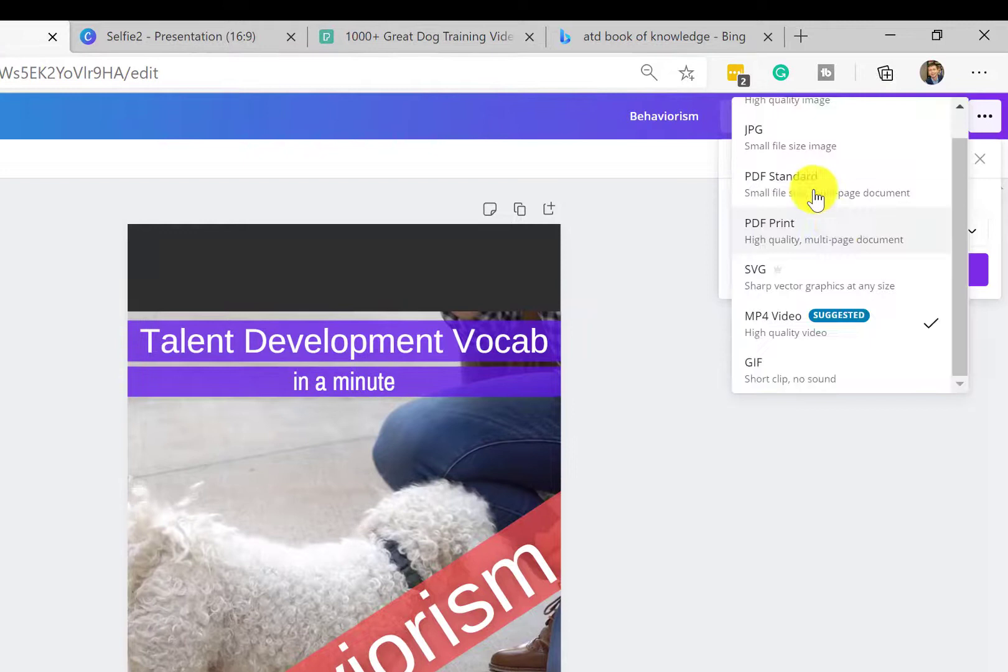
pyautogui.scroll(3)
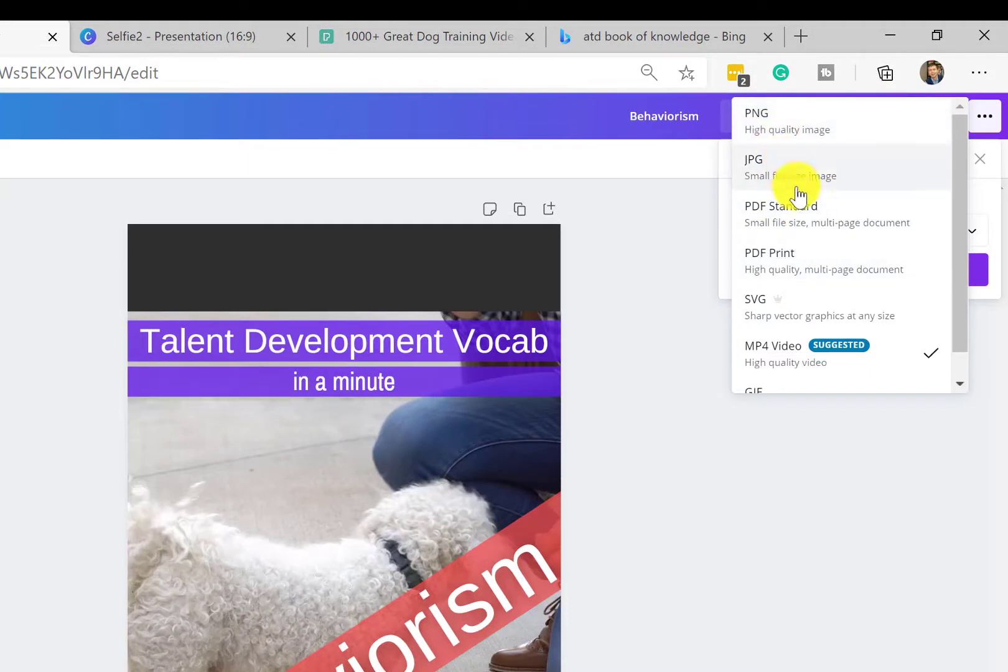
pyautogui.scroll(-3)
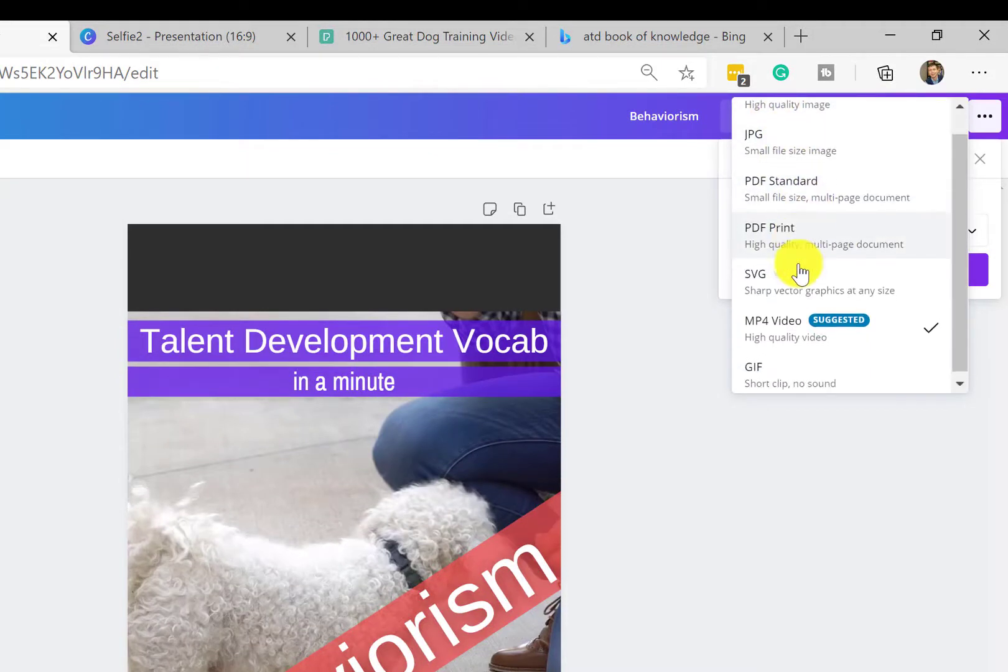
pyautogui.click(773, 319)
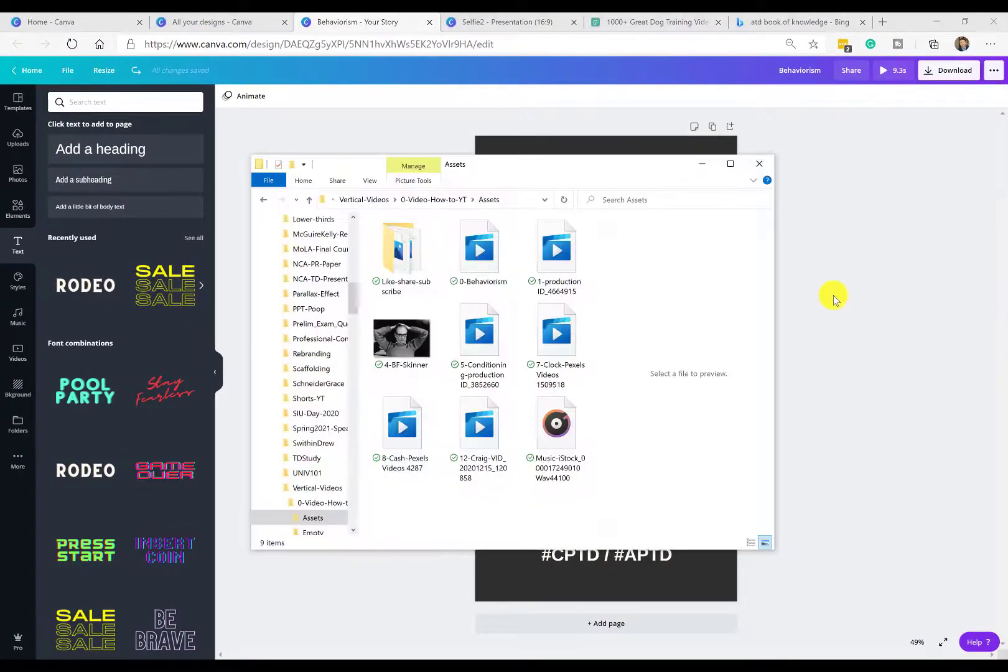
pyautogui.moveTo(751, 322)
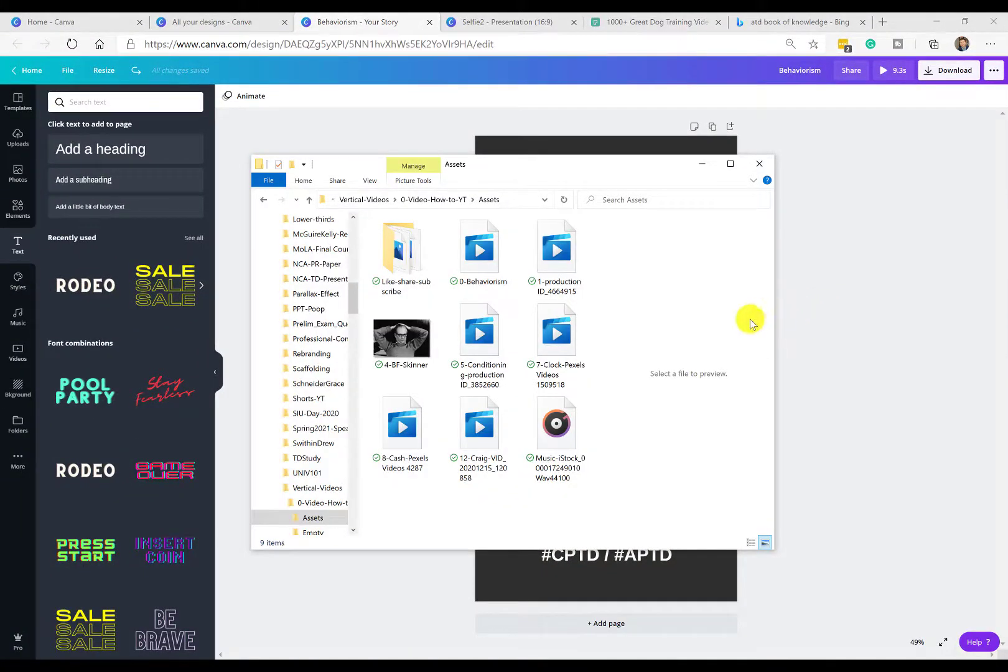
pyautogui.moveTo(512, 277)
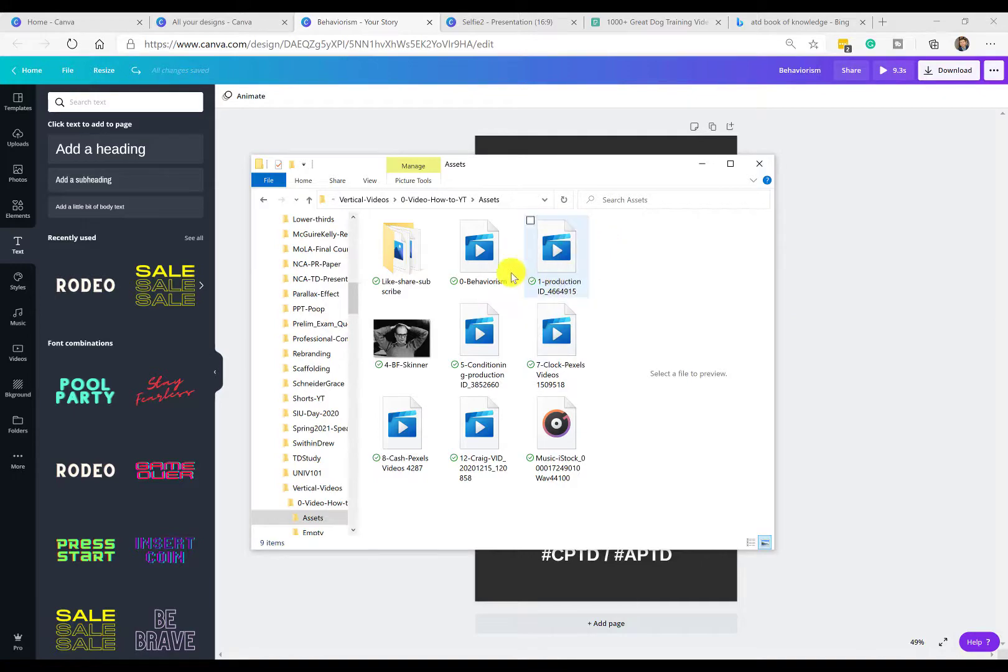
pyautogui.moveTo(501, 302)
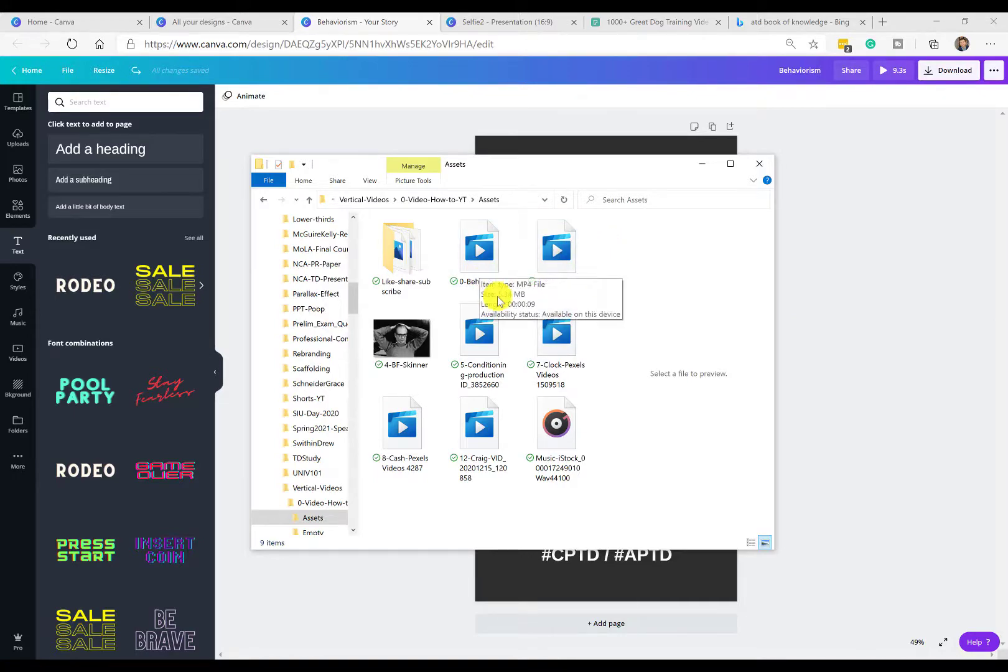
pyautogui.click(479, 245)
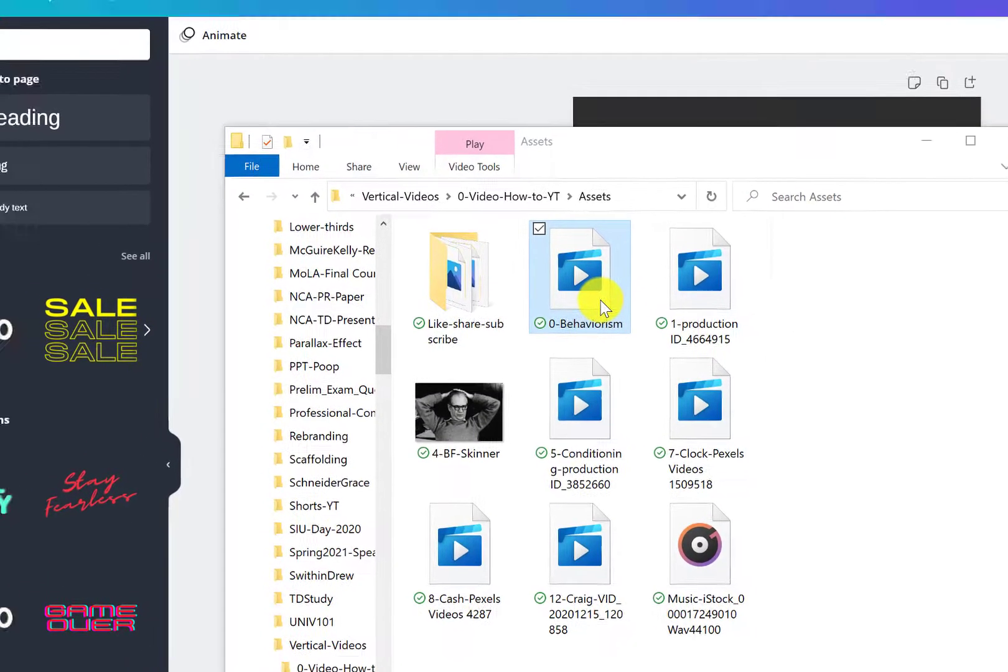
pyautogui.doubleClick(578, 268)
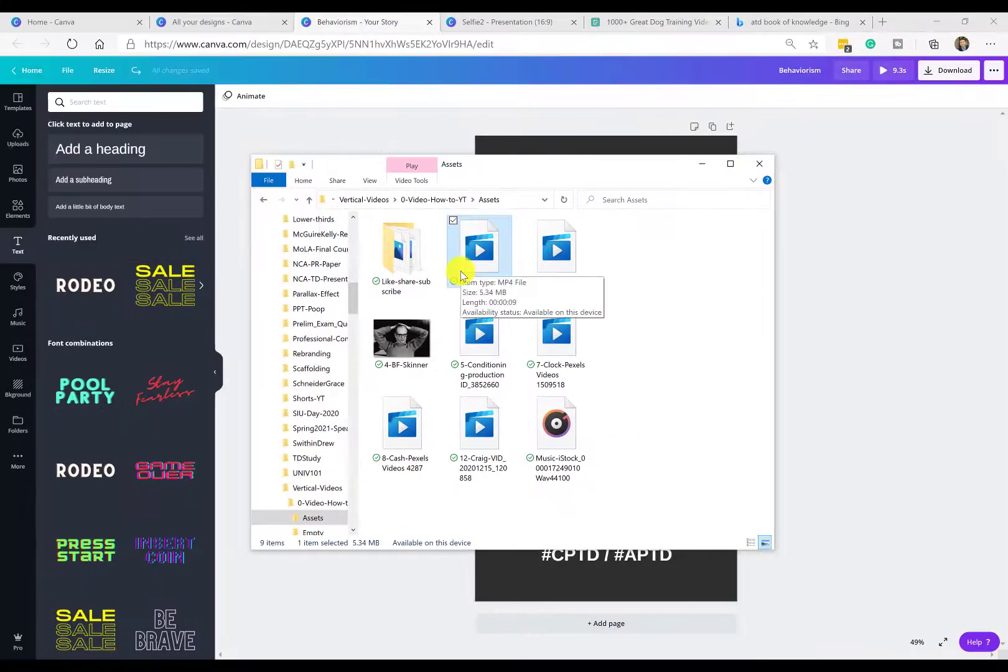
pyautogui.moveTo(597, 335)
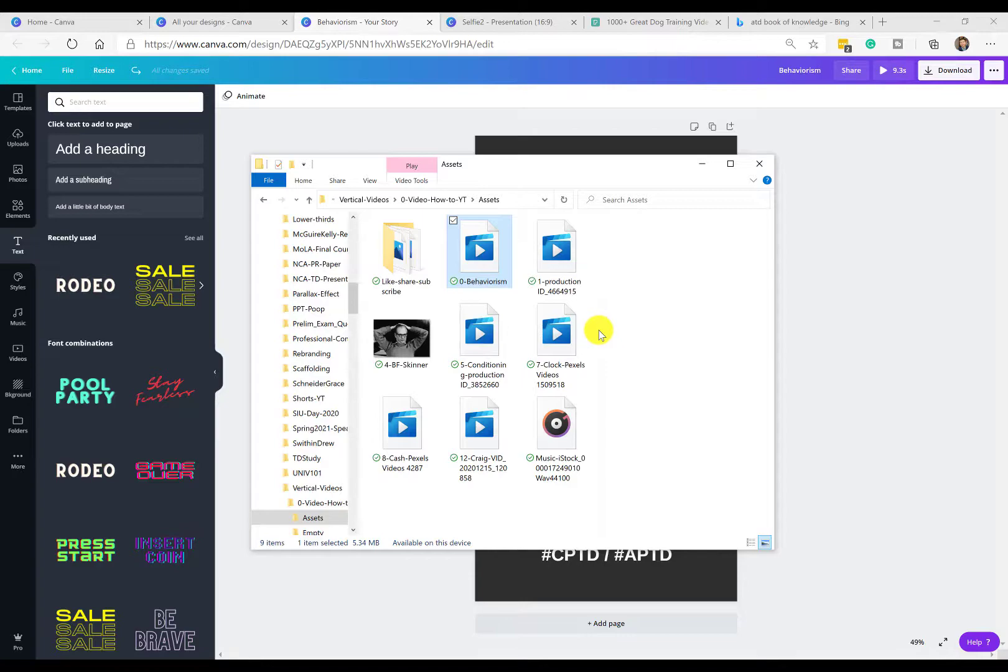
pyautogui.moveTo(568, 284)
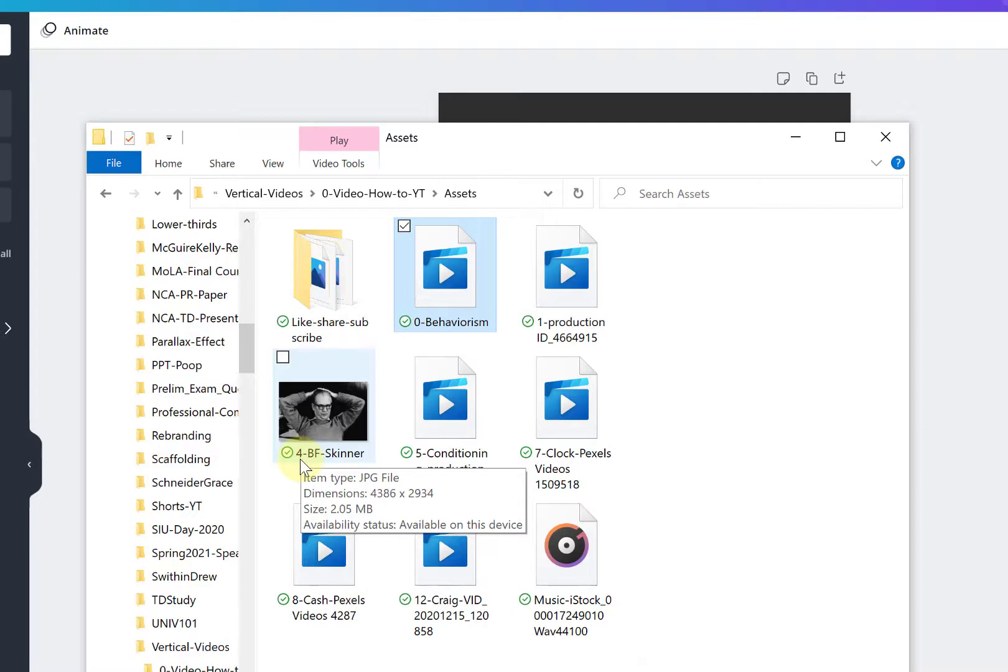
pyautogui.moveTo(307, 462)
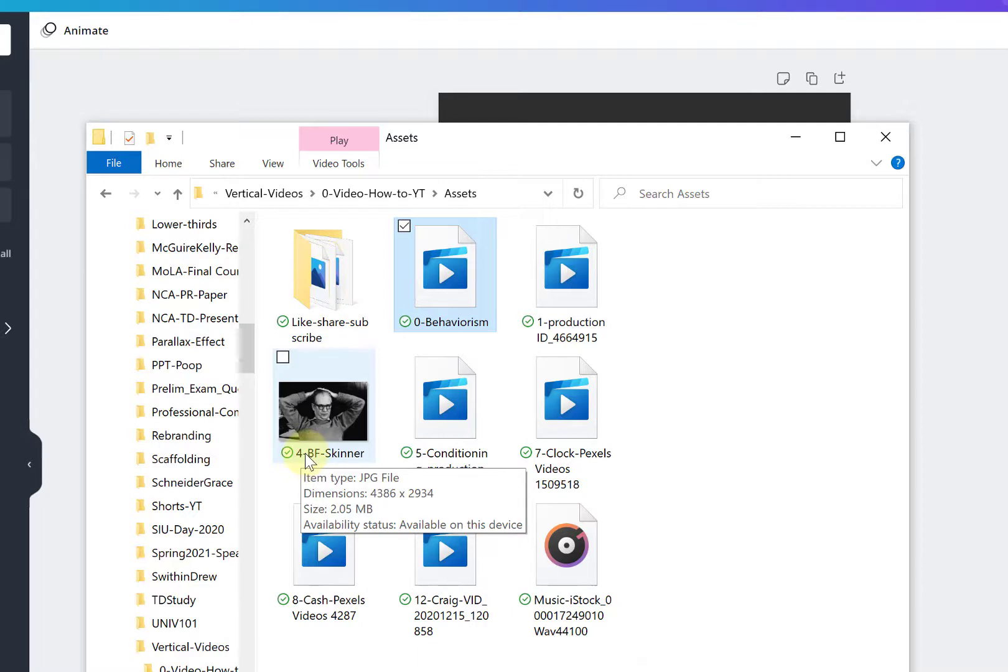
pyautogui.moveTo(511, 414)
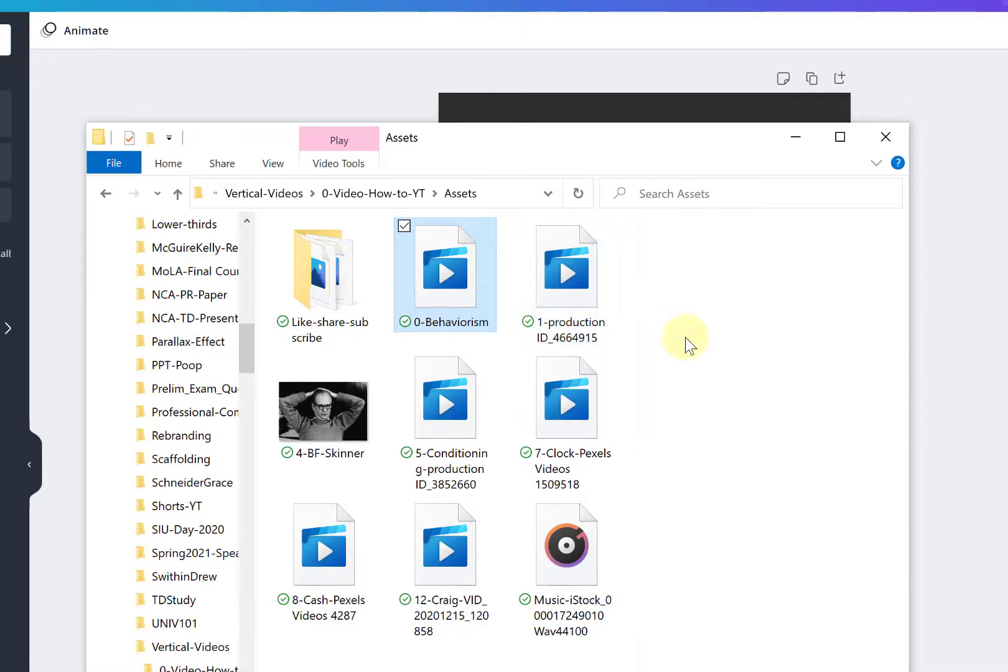
pyautogui.moveTo(682, 343)
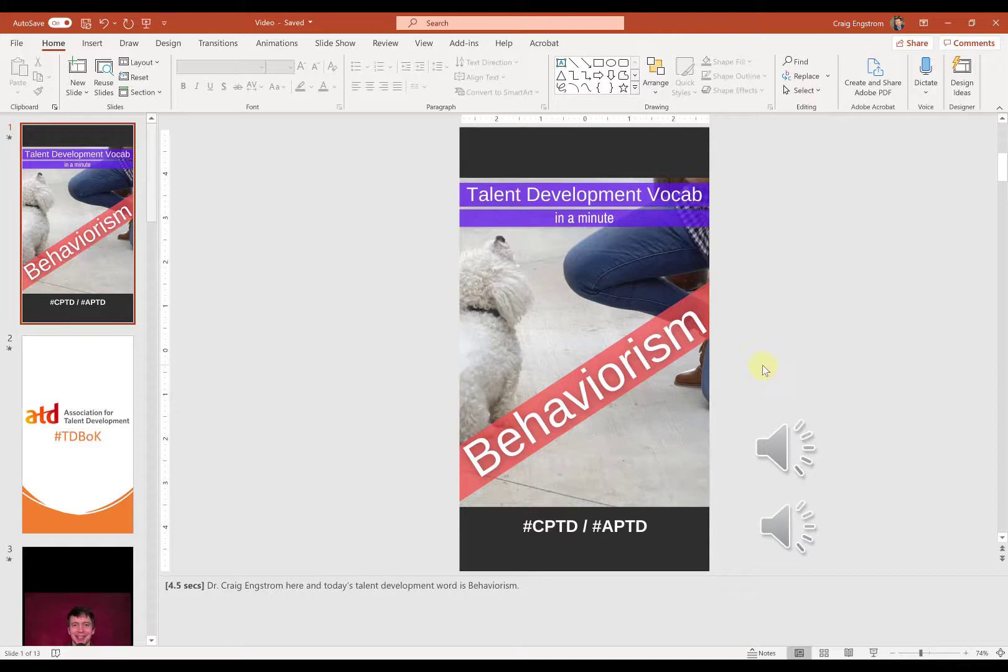
pyautogui.moveTo(828, 305)
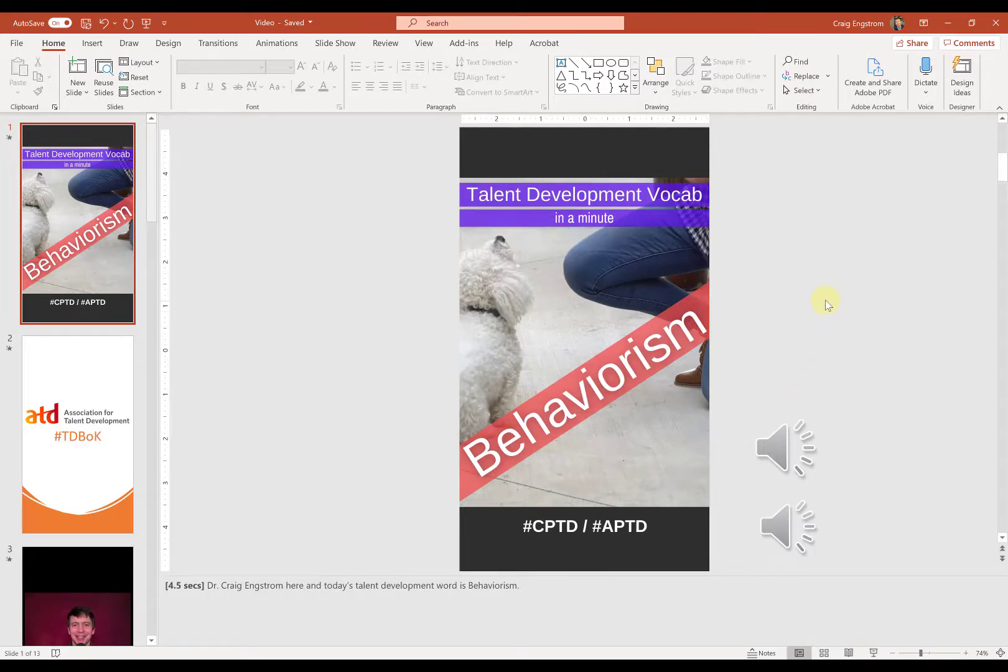
pyautogui.moveTo(72, 333)
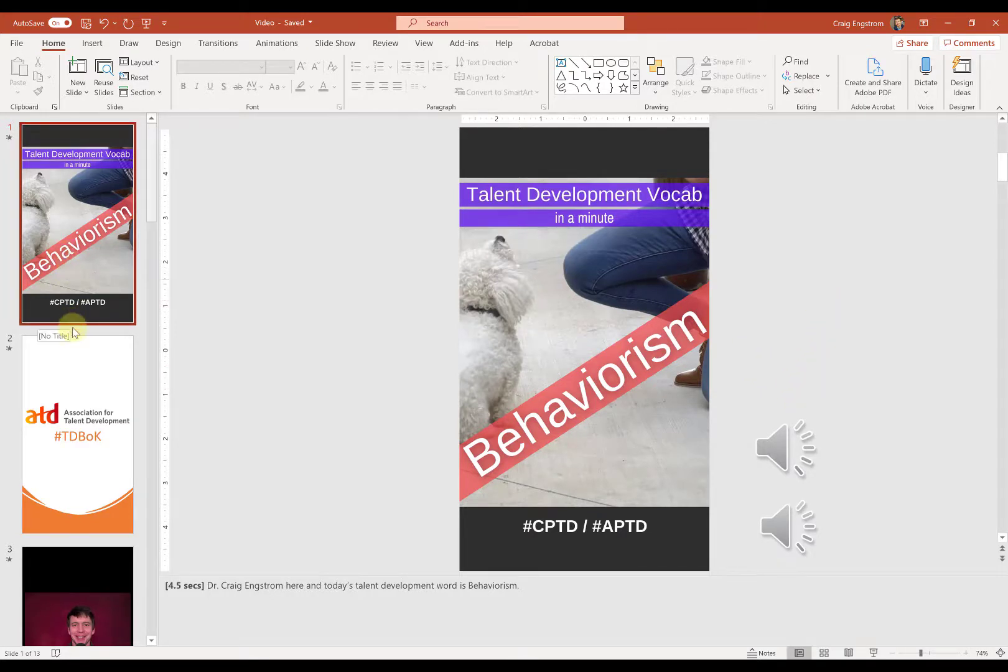
# - Add a new slide after slide 1 to hold the Behaviorism video
pyautogui.rightClick(77, 321)
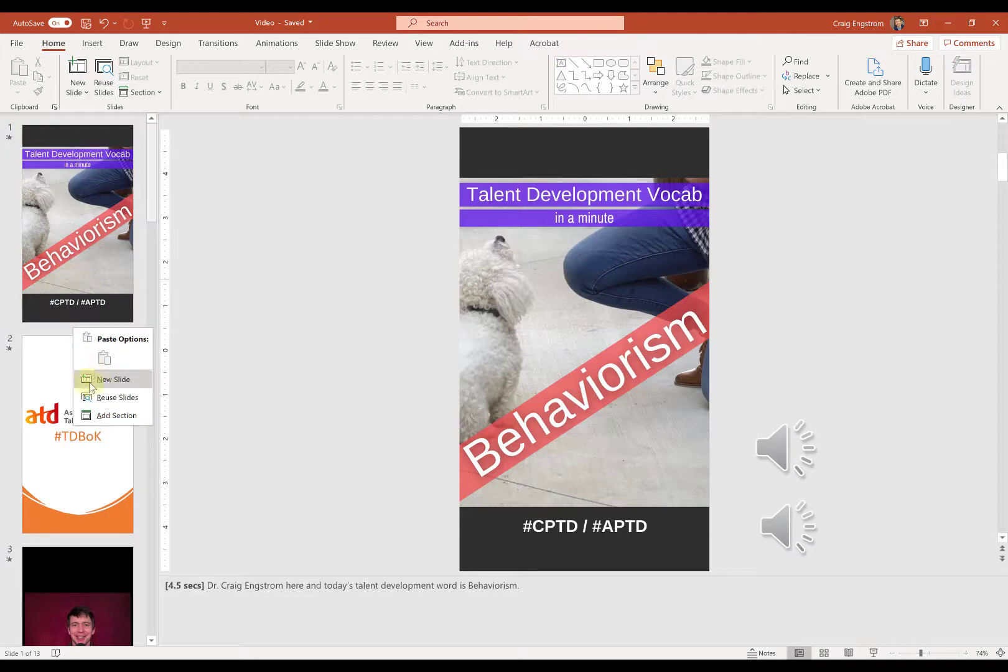
pyautogui.click(112, 379)
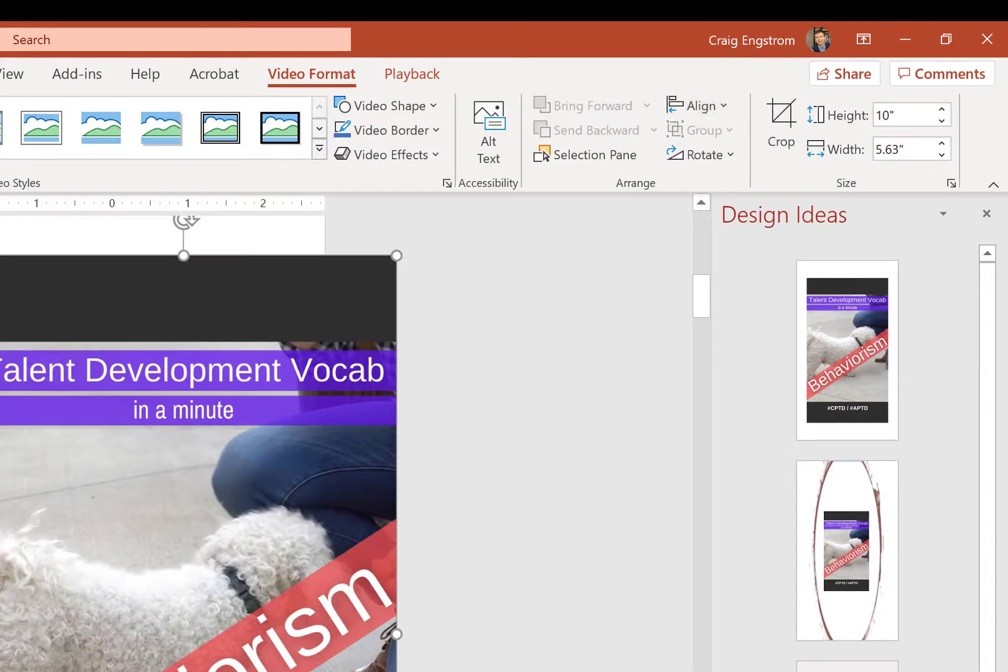
pyautogui.moveTo(502, 87)
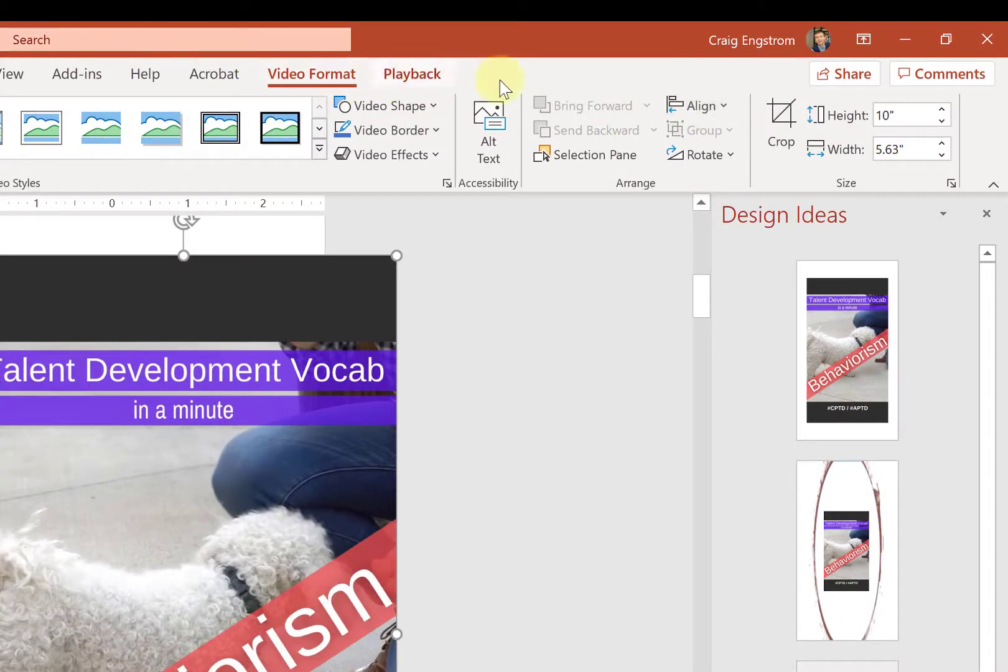
# - Align the Behaviorism video to the slide's centre and middle, then deselect it
pyautogui.click(697, 104)
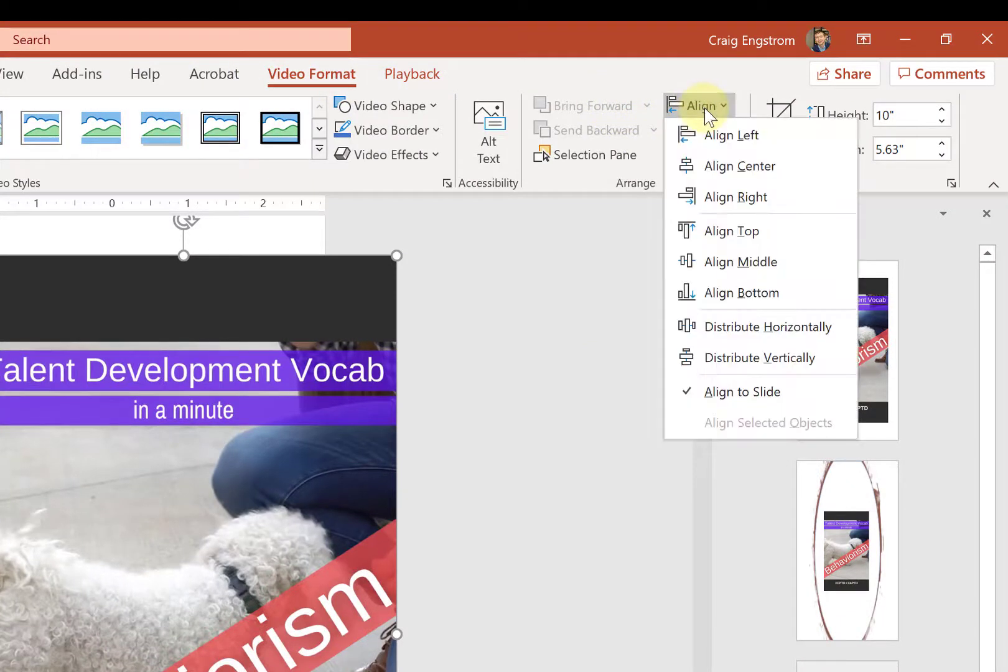
pyautogui.click(696, 105)
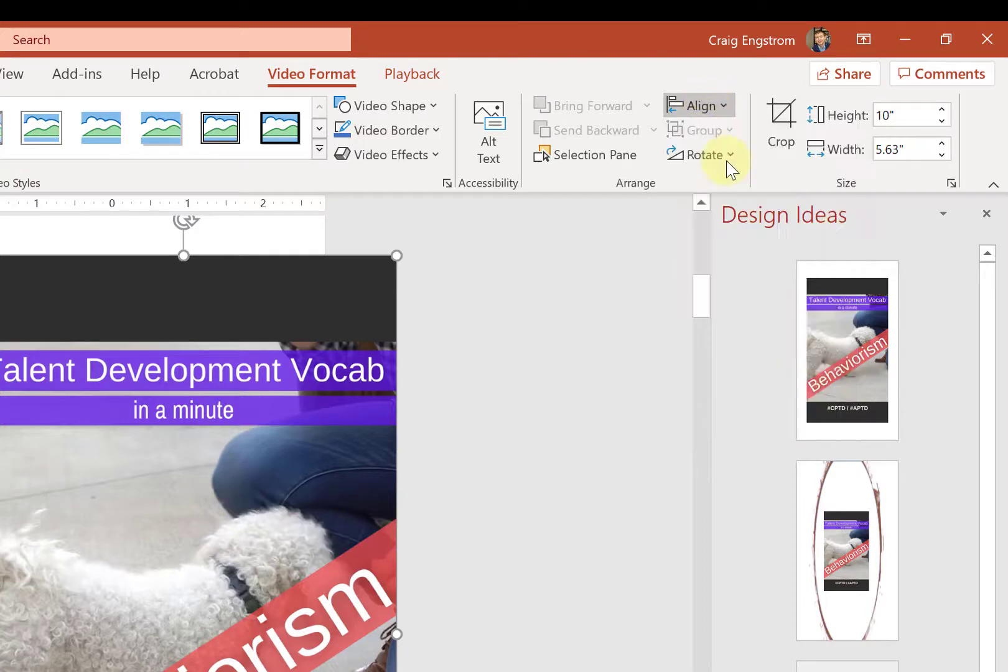
pyautogui.click(694, 105)
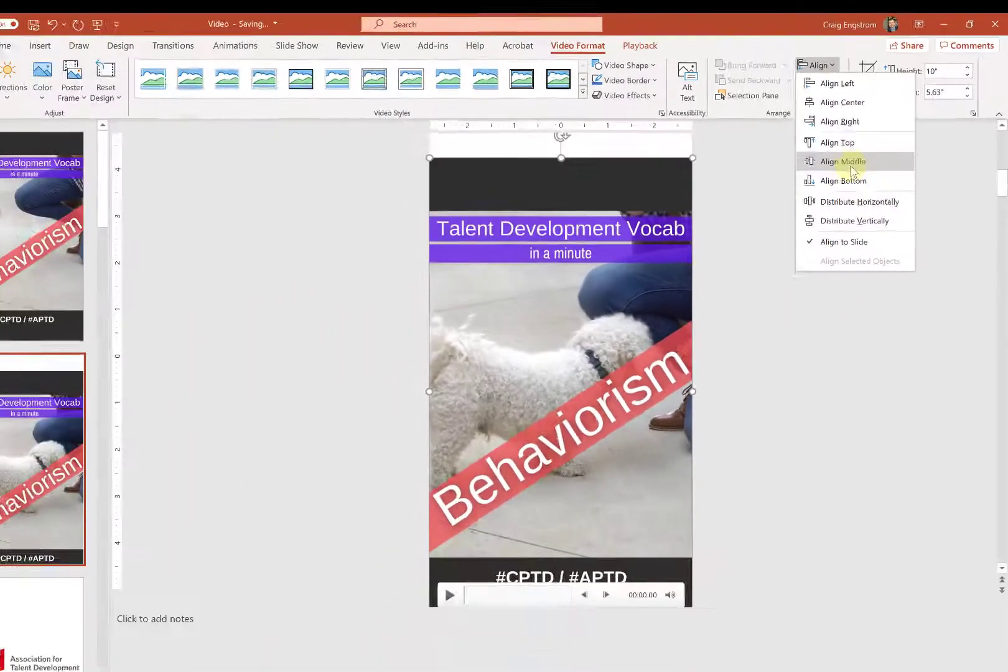
pyautogui.click(842, 162)
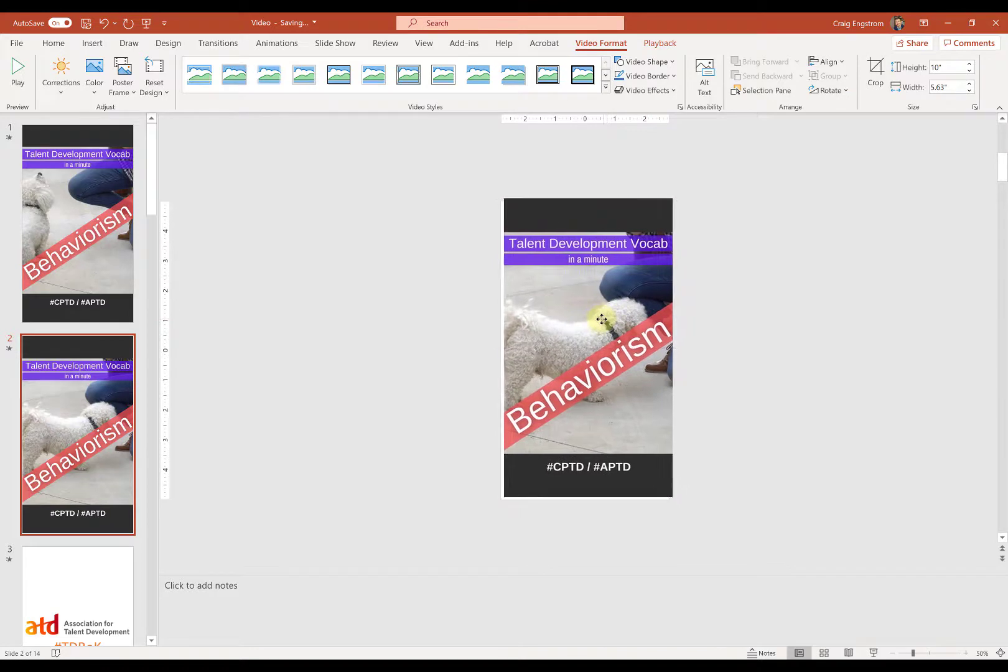
pyautogui.click(732, 340)
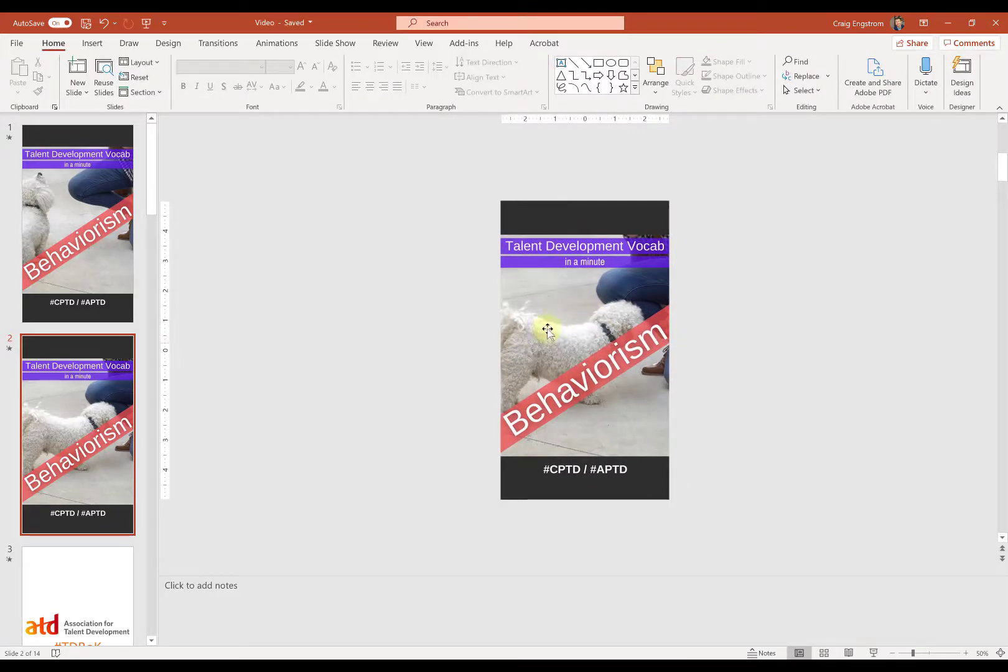
pyautogui.moveTo(398, 308)
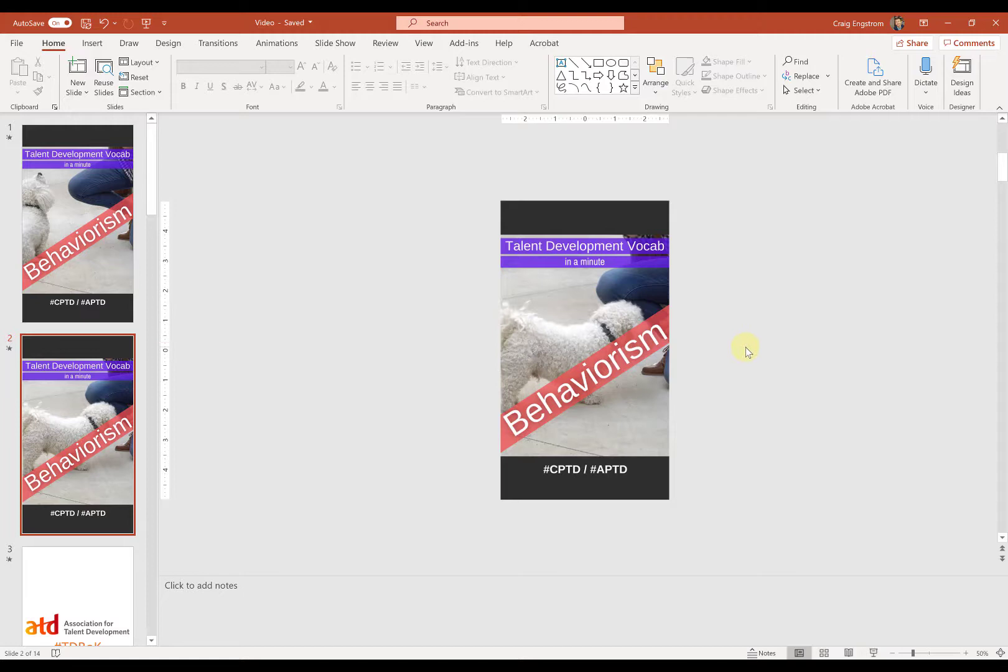
pyautogui.moveTo(714, 349)
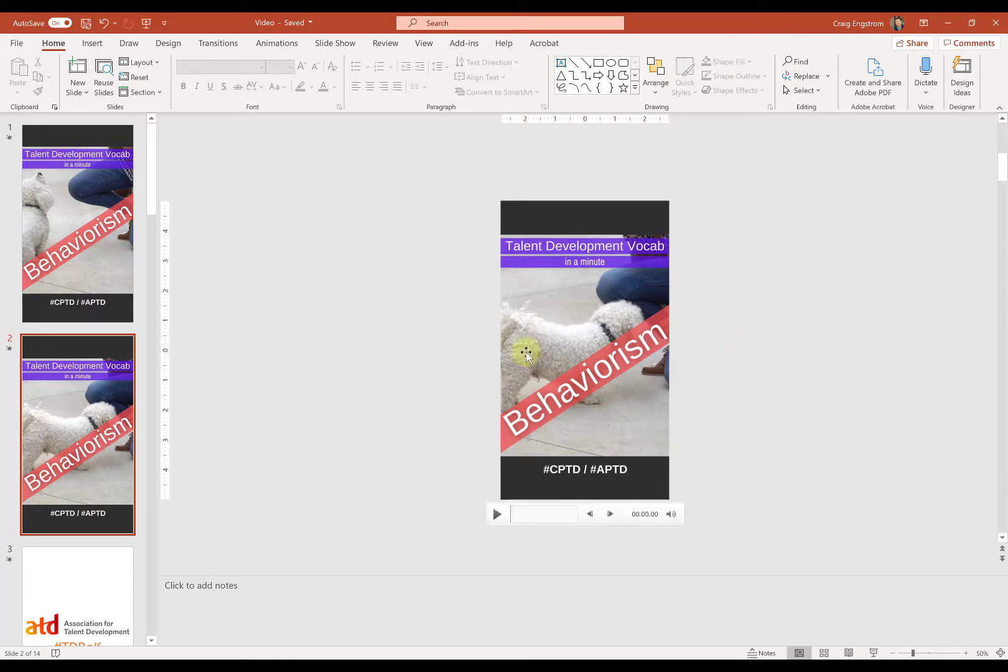
pyautogui.moveTo(613, 411)
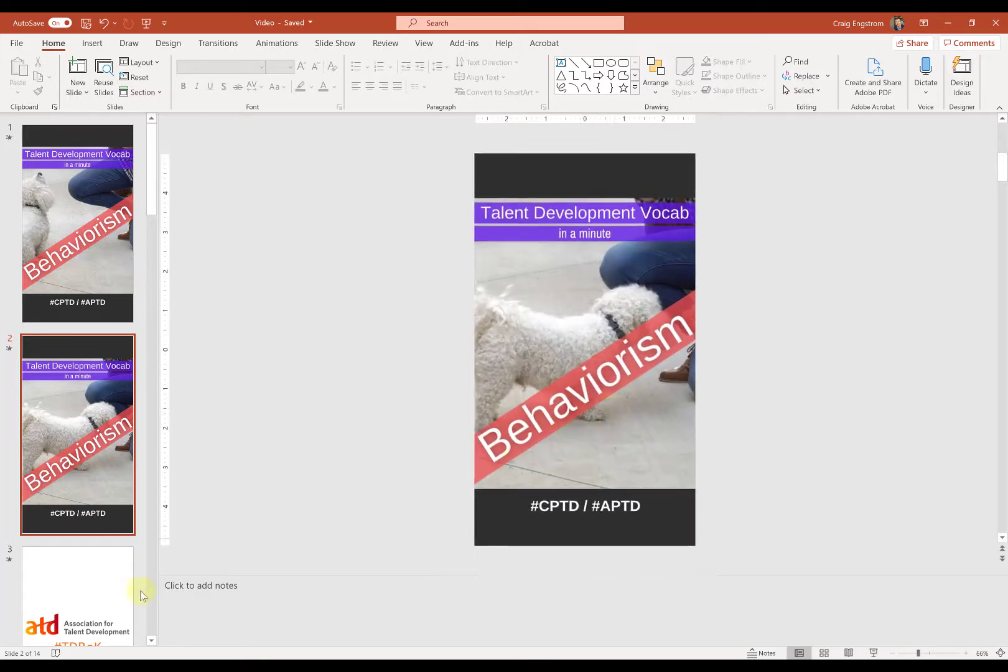
# - Check slide 1's narration timing, then select the video on slide 2
pyautogui.click(77, 221)
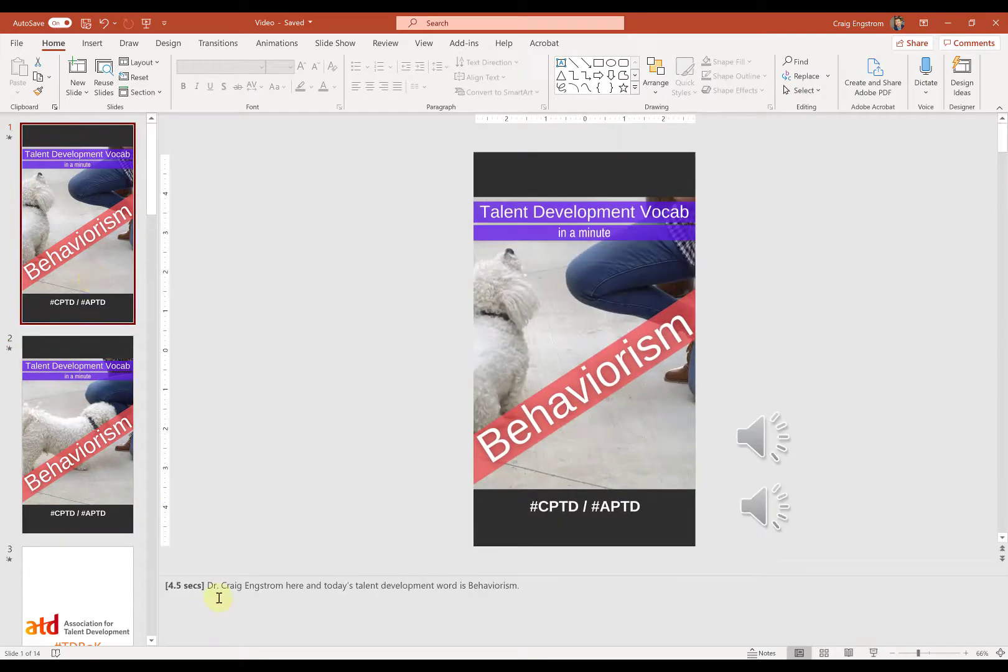
pyautogui.moveTo(266, 540)
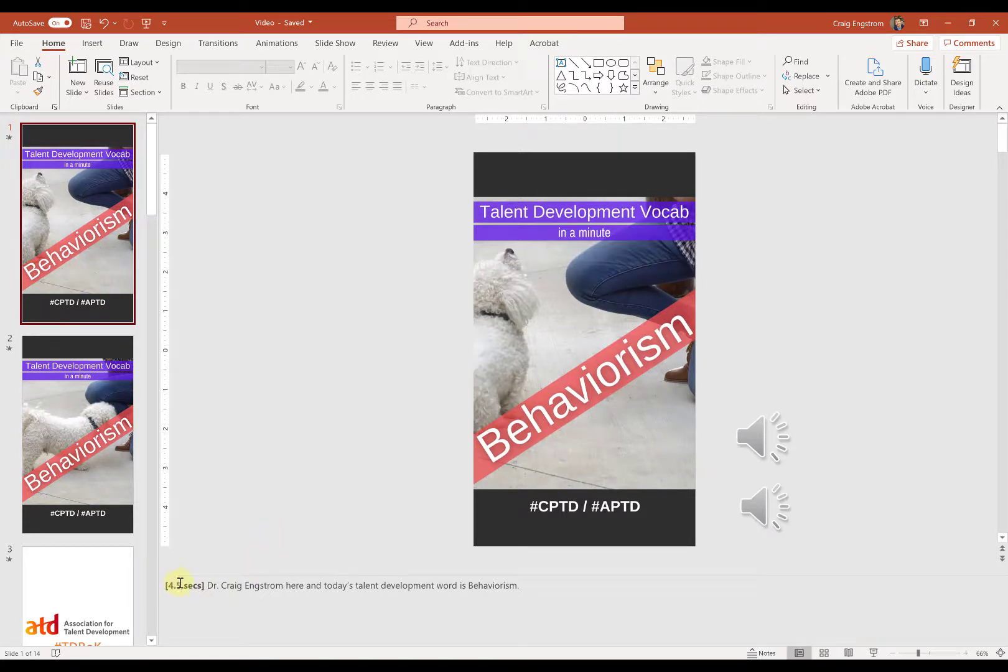
pyautogui.click(77, 431)
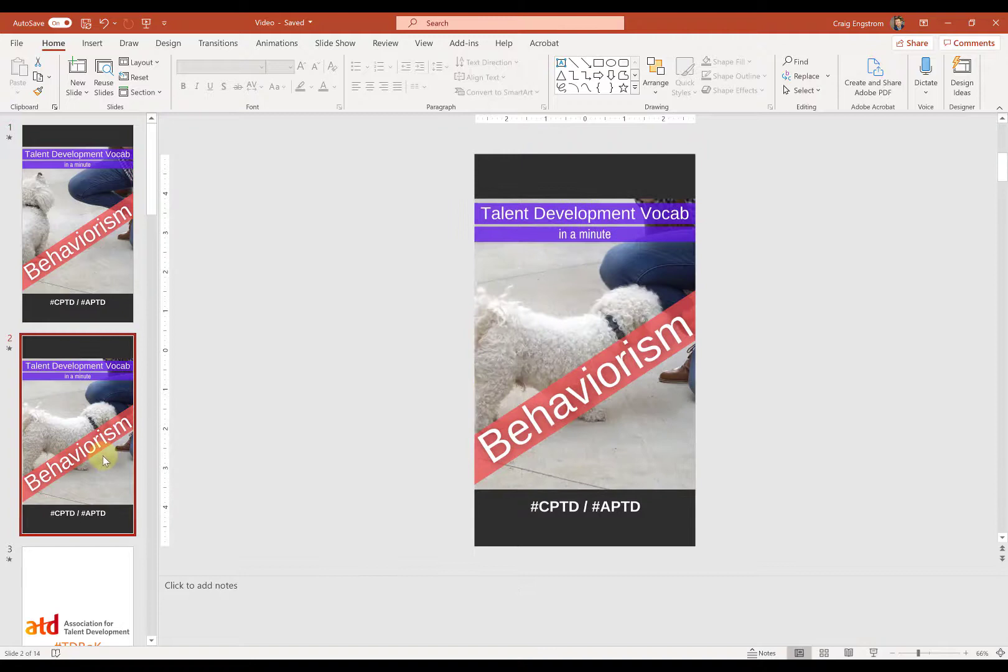
pyautogui.click(585, 347)
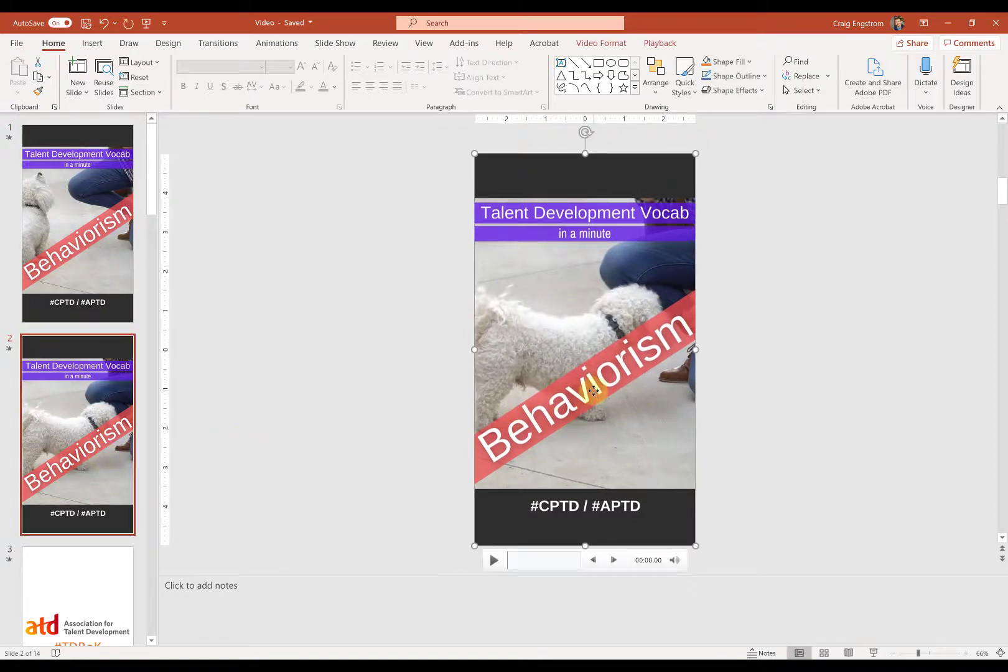
pyautogui.moveTo(520, 502)
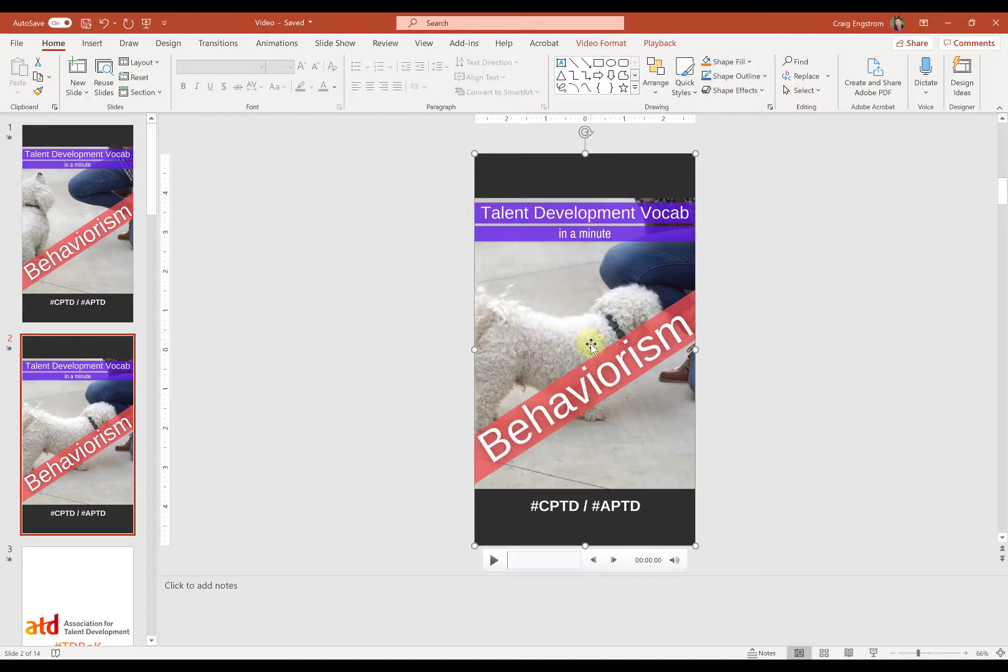
pyautogui.moveTo(474, 363)
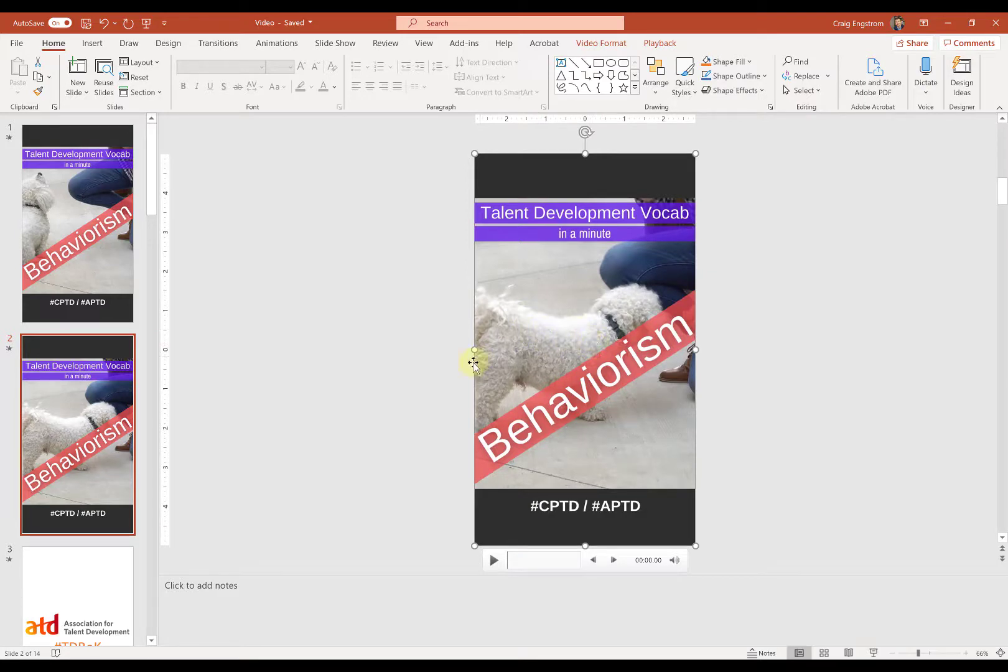
pyautogui.moveTo(529, 393)
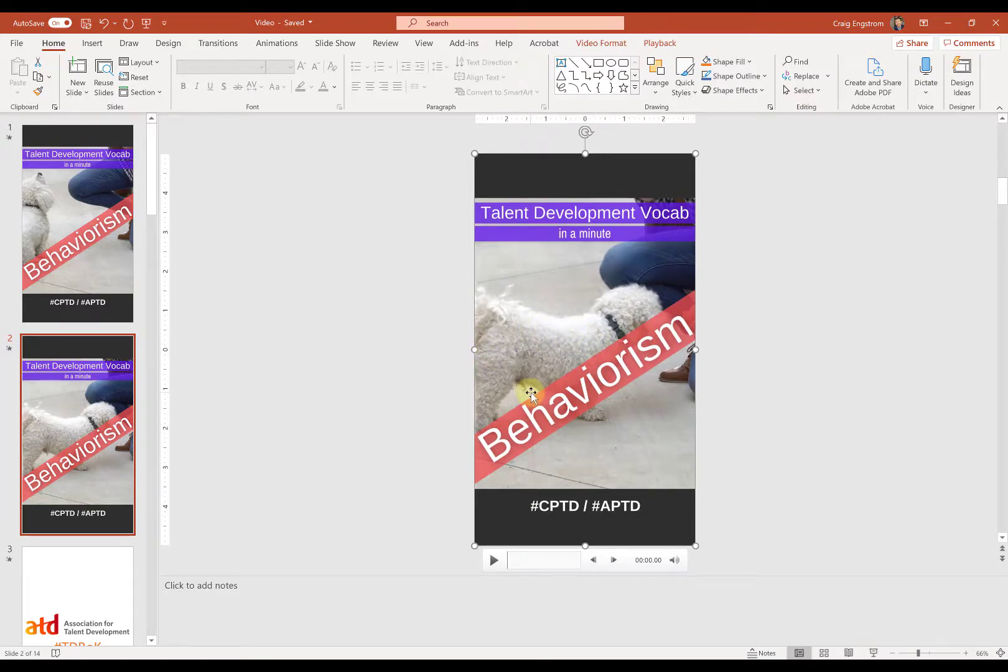
pyautogui.moveTo(590, 478)
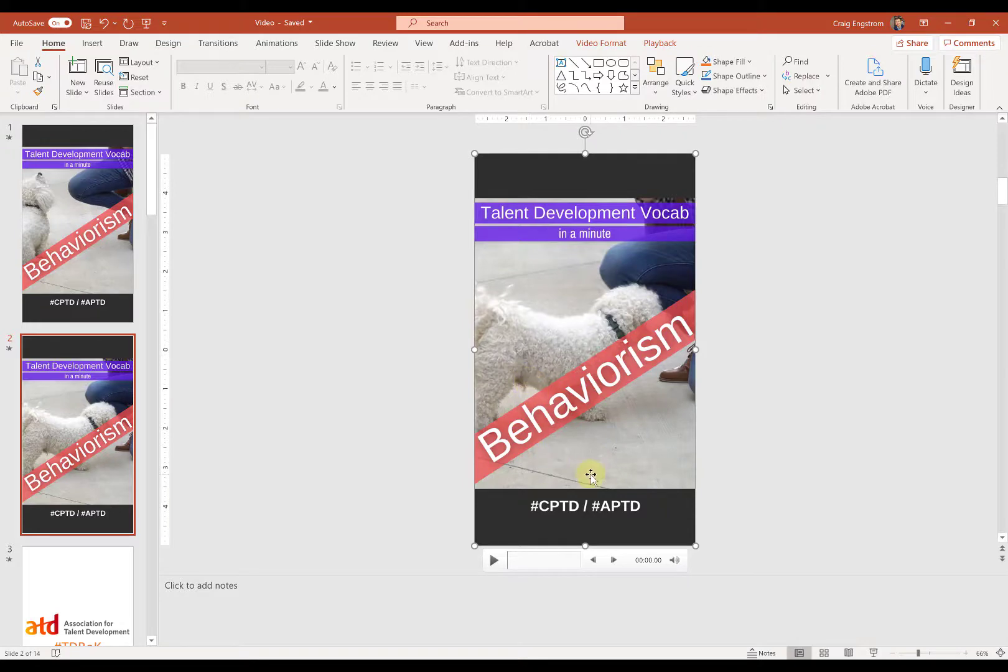
# - Show the video frame styles gallery for the slide 2 video via its mini toolbar
pyautogui.rightClick(588, 474)
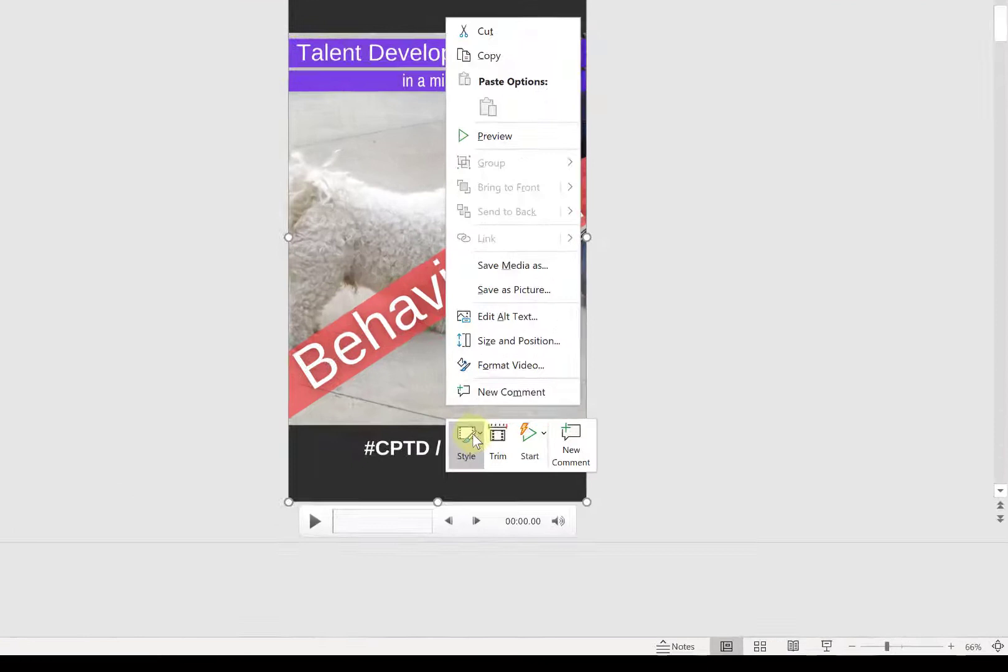
pyautogui.click(465, 444)
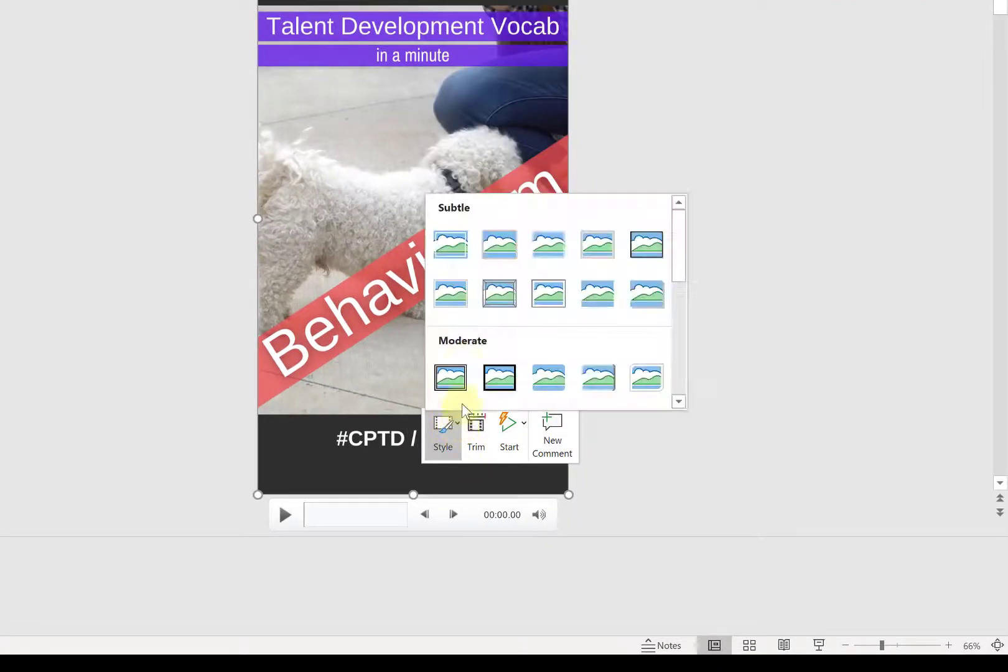
pyautogui.moveTo(597, 244)
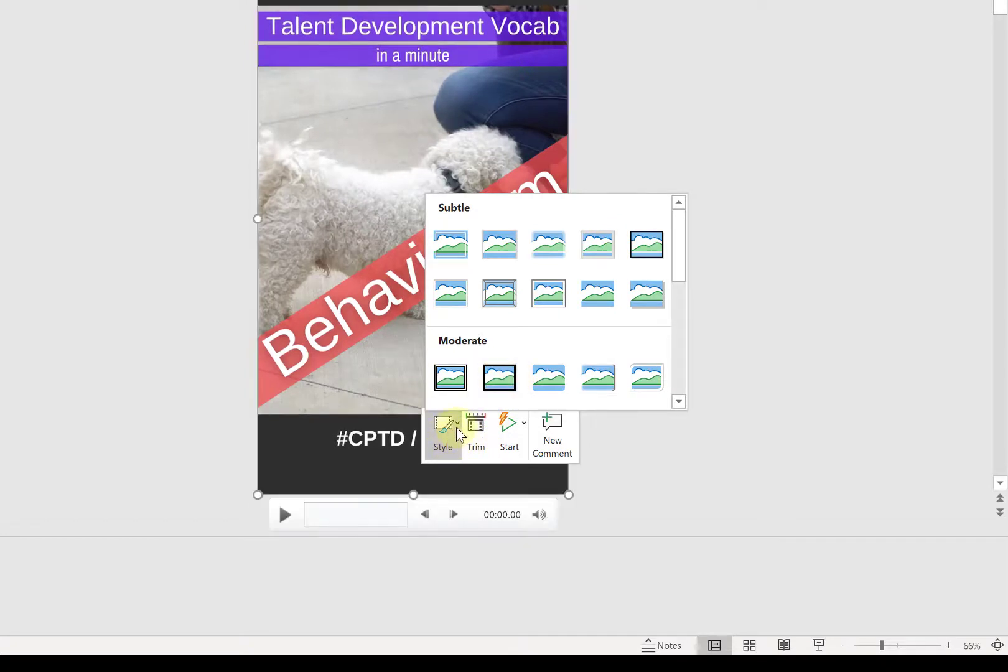
pyautogui.moveTo(507, 431)
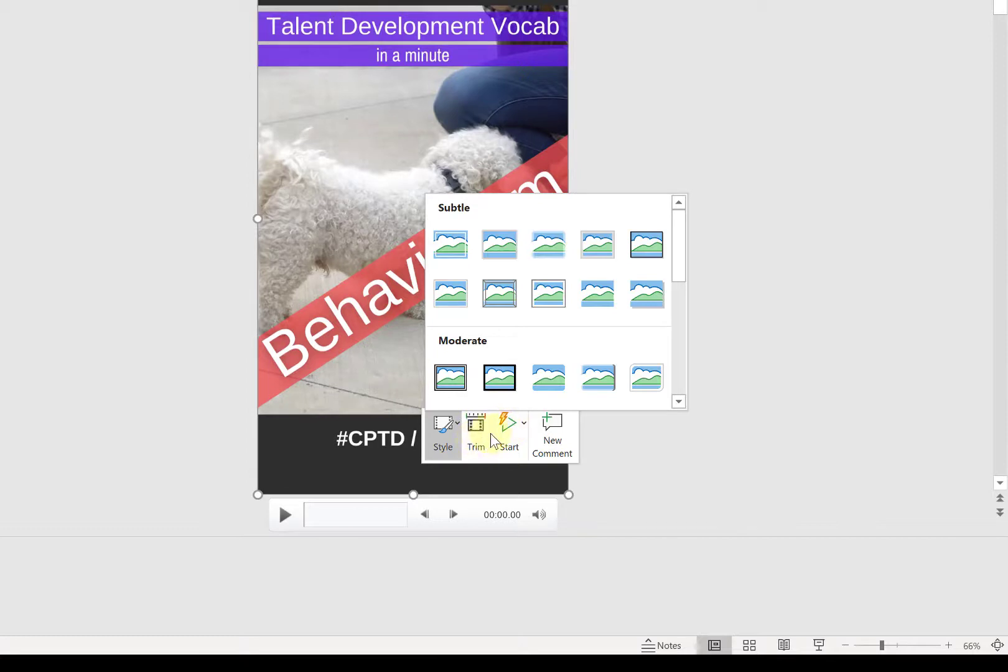
# - Try trimming the slide 2 video to about 0.097–8.990 s, then cancel the trim
pyautogui.click(475, 434)
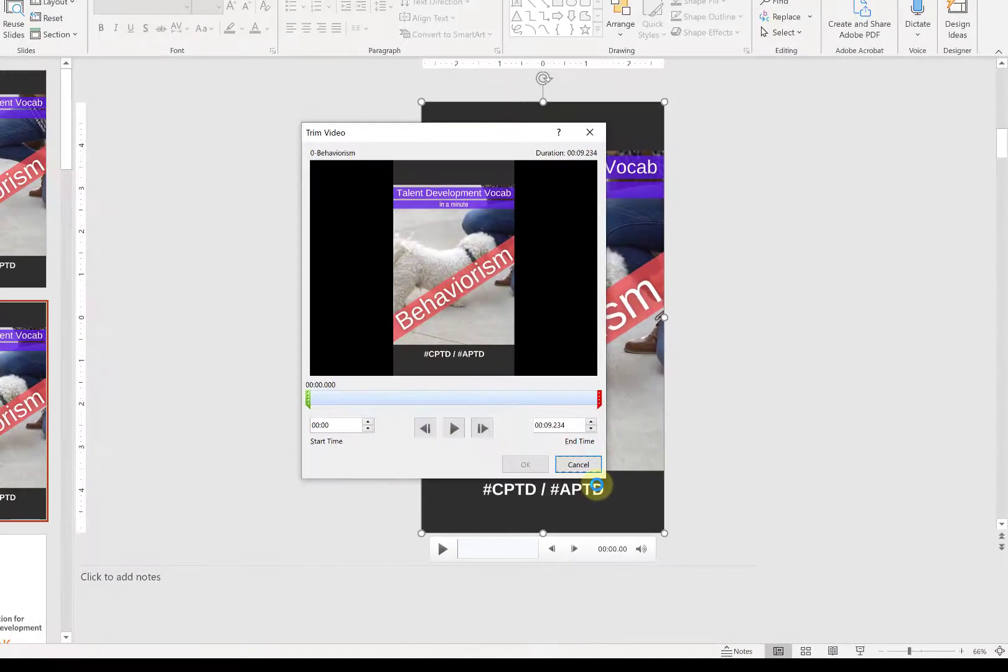
pyautogui.moveTo(352, 399)
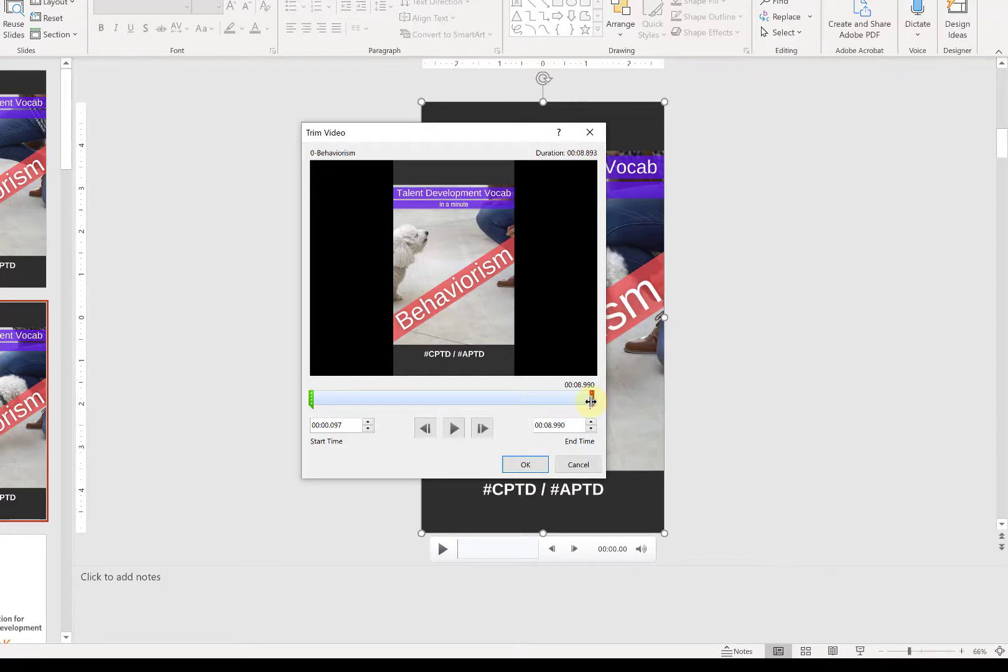
pyautogui.moveTo(607, 379)
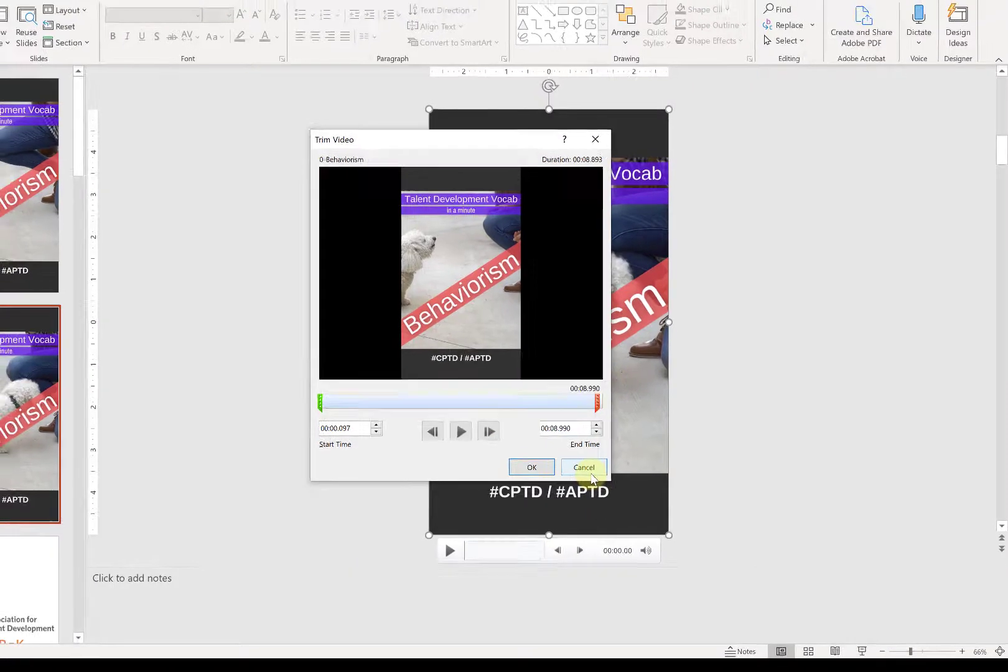
pyautogui.click(584, 466)
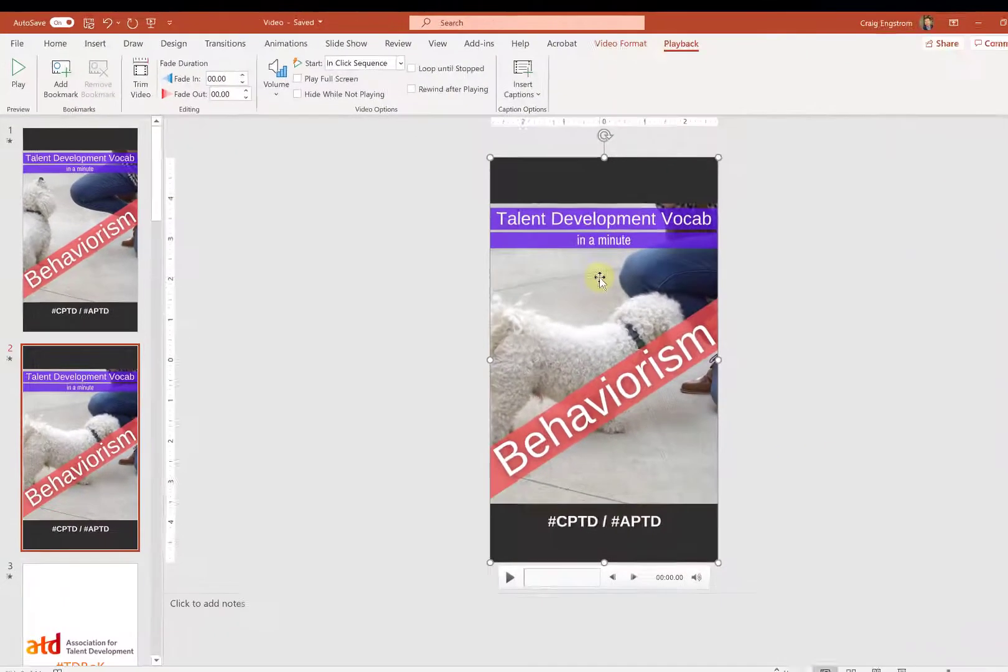
# - Copy slide 1's video Start Time of 00:05.906 from its Trim Video dialog
pyautogui.rightClick(604, 281)
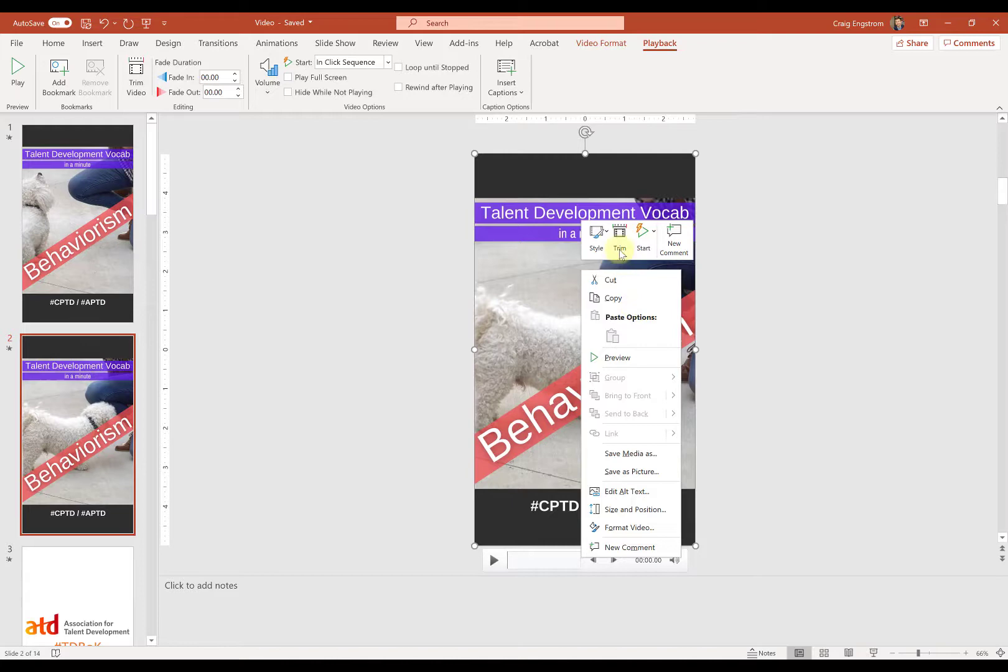
pyautogui.click(618, 236)
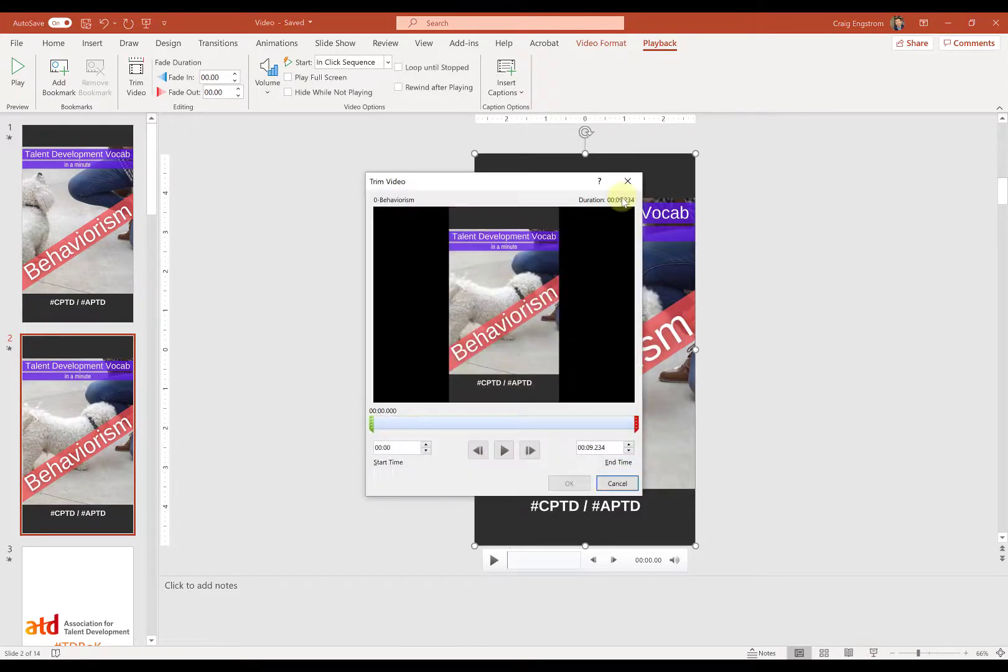
pyautogui.click(616, 483)
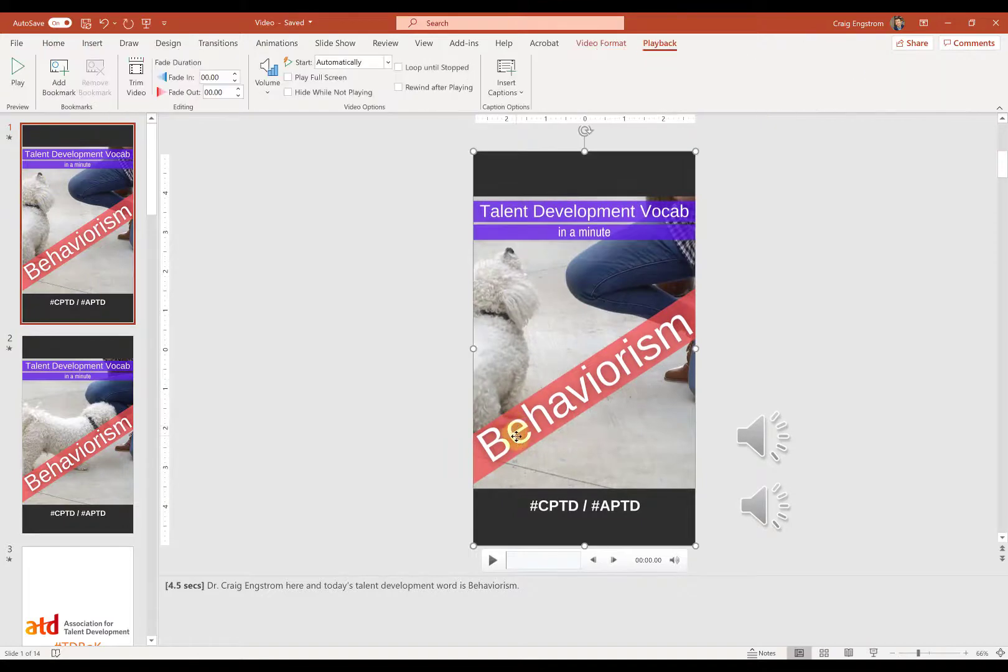
pyautogui.click(136, 76)
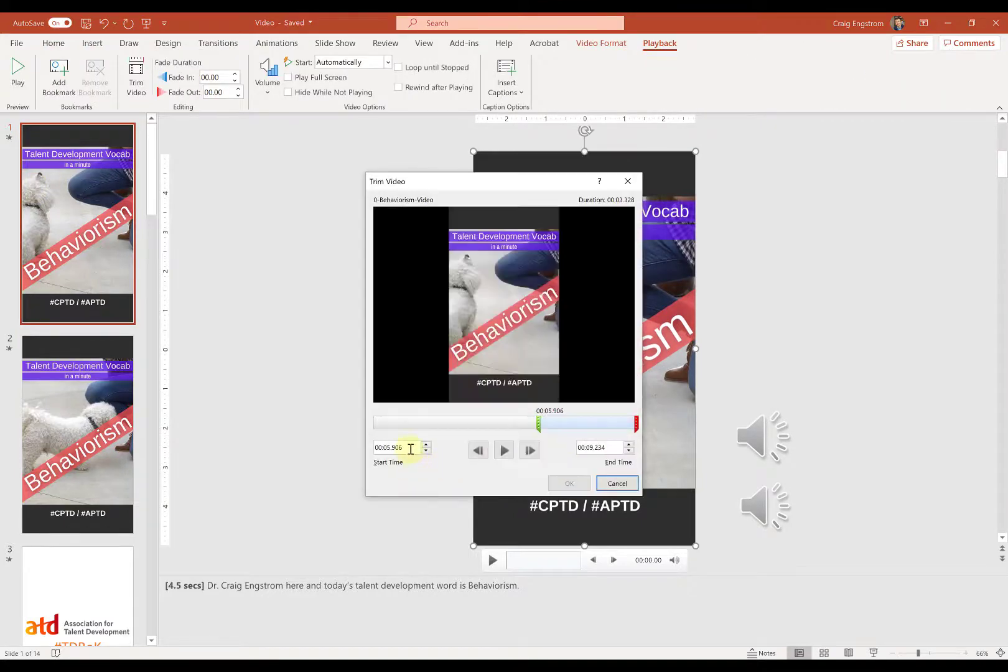
pyautogui.tripleClick(393, 447)
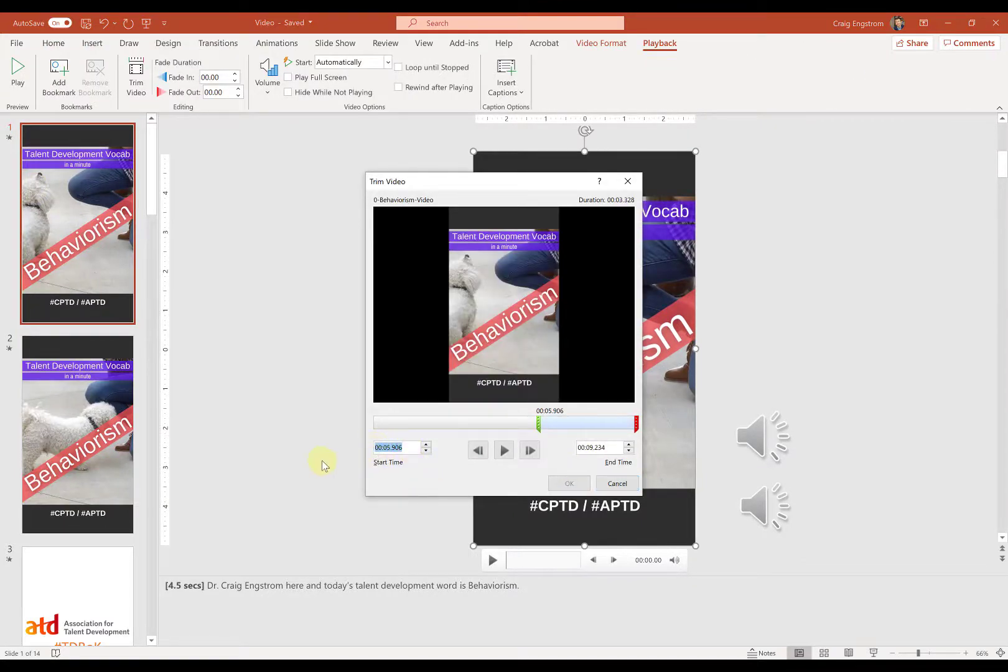
pyautogui.moveTo(287, 472)
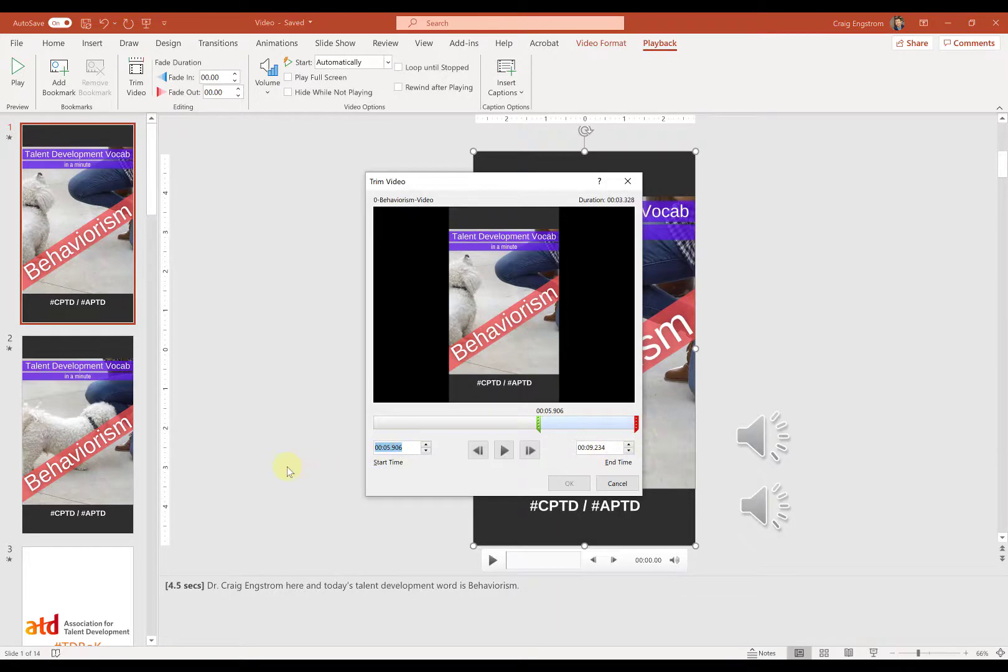
pyautogui.moveTo(616, 483)
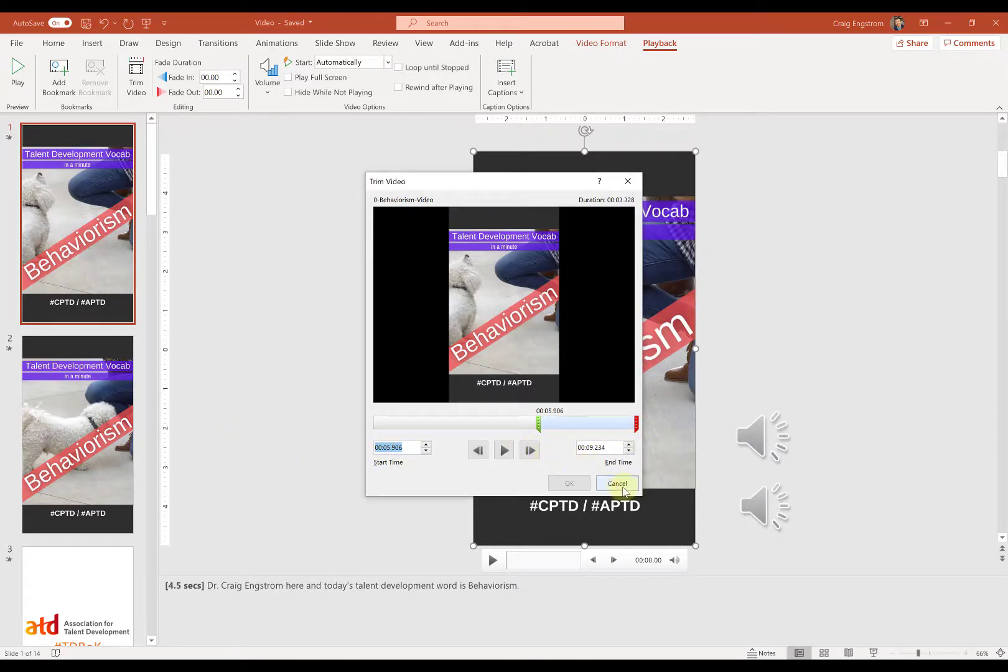
# - Apply the 00:05.906 start time to slide 2's video, trimming it to 5.906–9.234 s
pyautogui.click(616, 483)
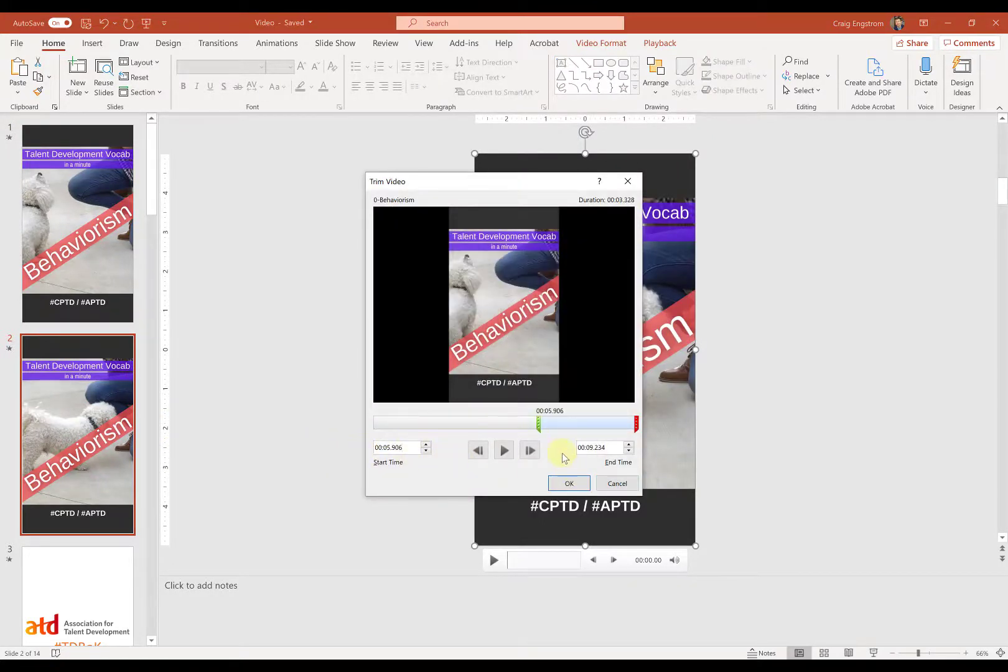
pyautogui.click(569, 483)
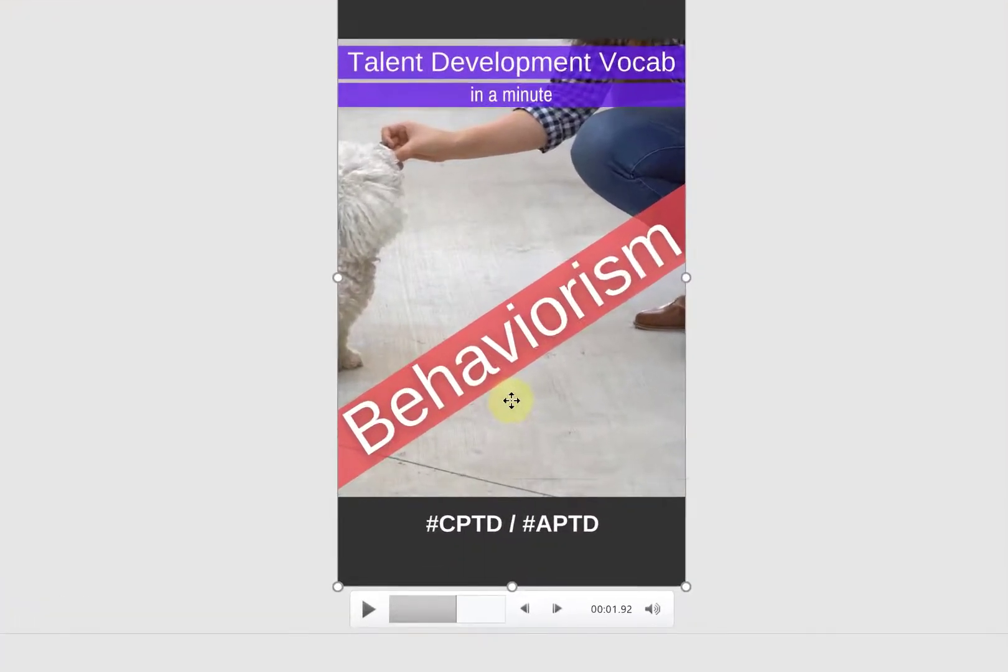
# - Set the trimmed Behaviorism video to start Automatically, verify in Playback, then deselect it
pyautogui.click(625, 432)
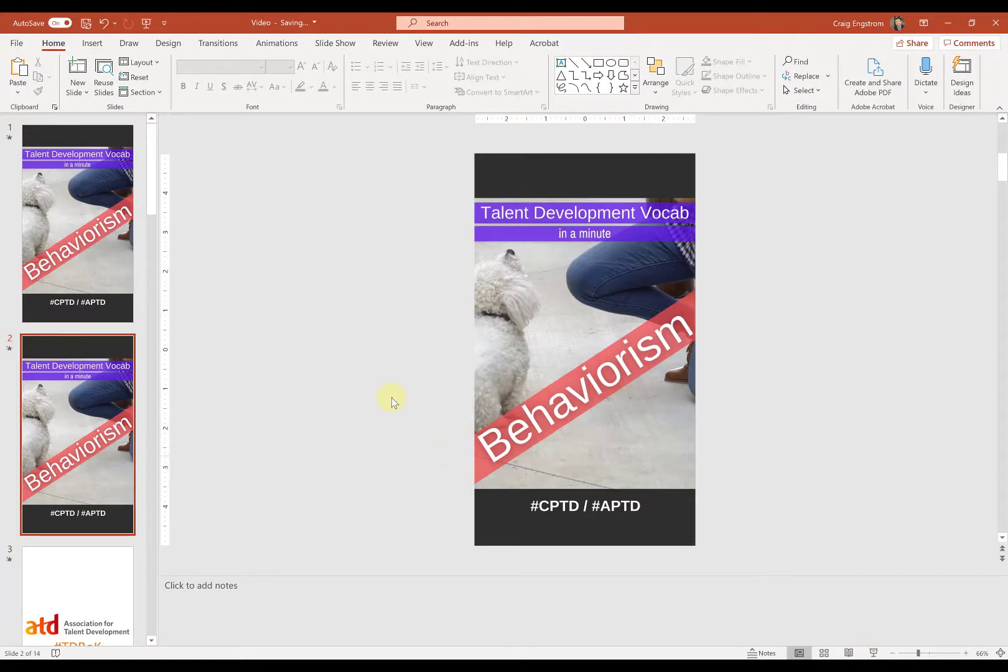
pyautogui.moveTo(277, 375)
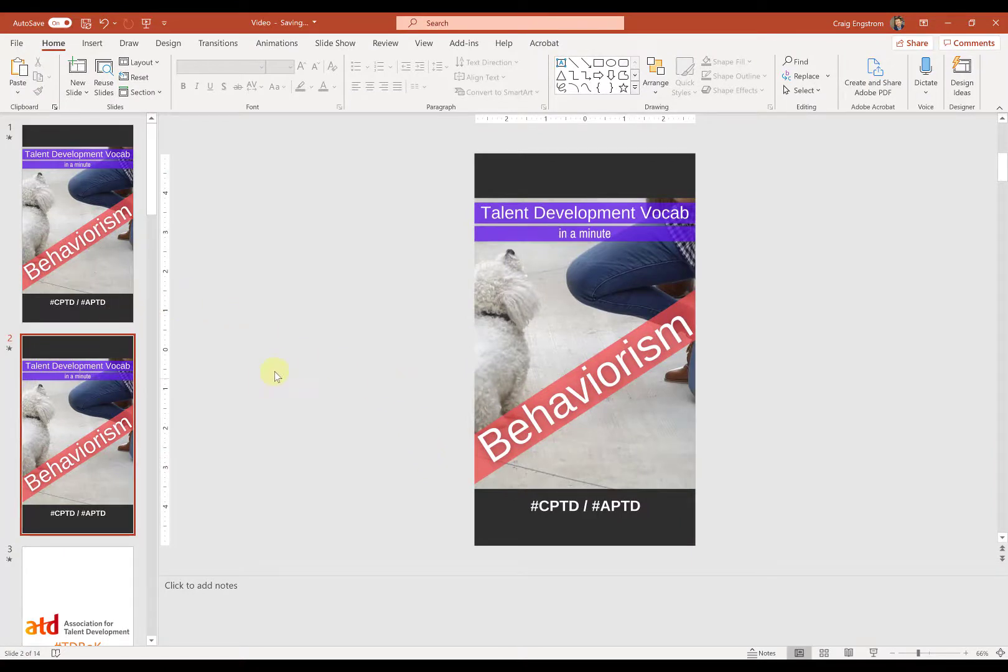
pyautogui.moveTo(429, 359)
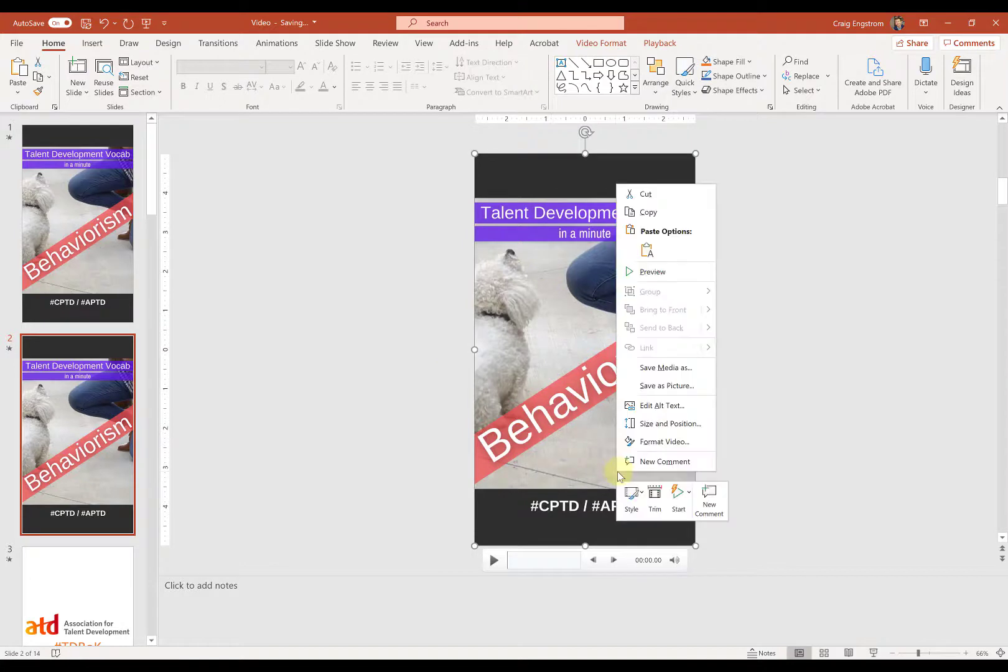
pyautogui.click(367, 467)
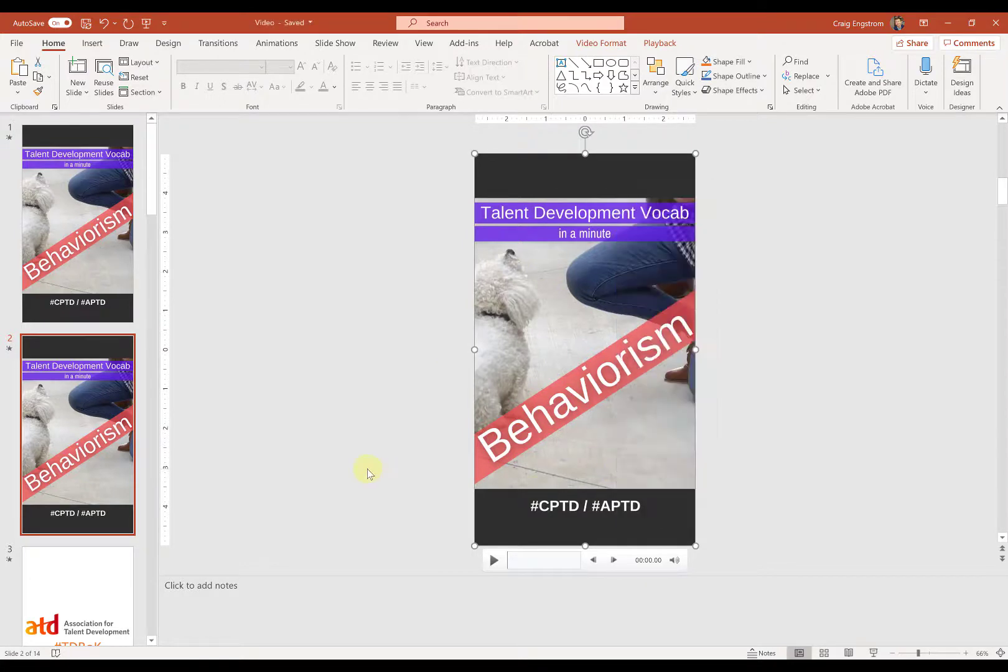
pyautogui.click(658, 44)
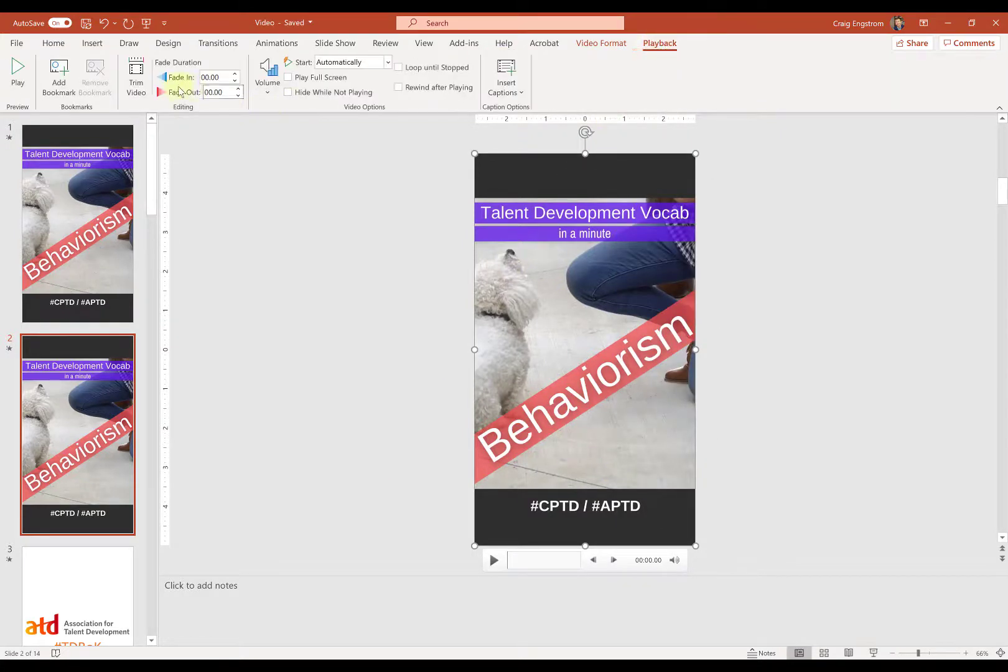
pyautogui.click(408, 289)
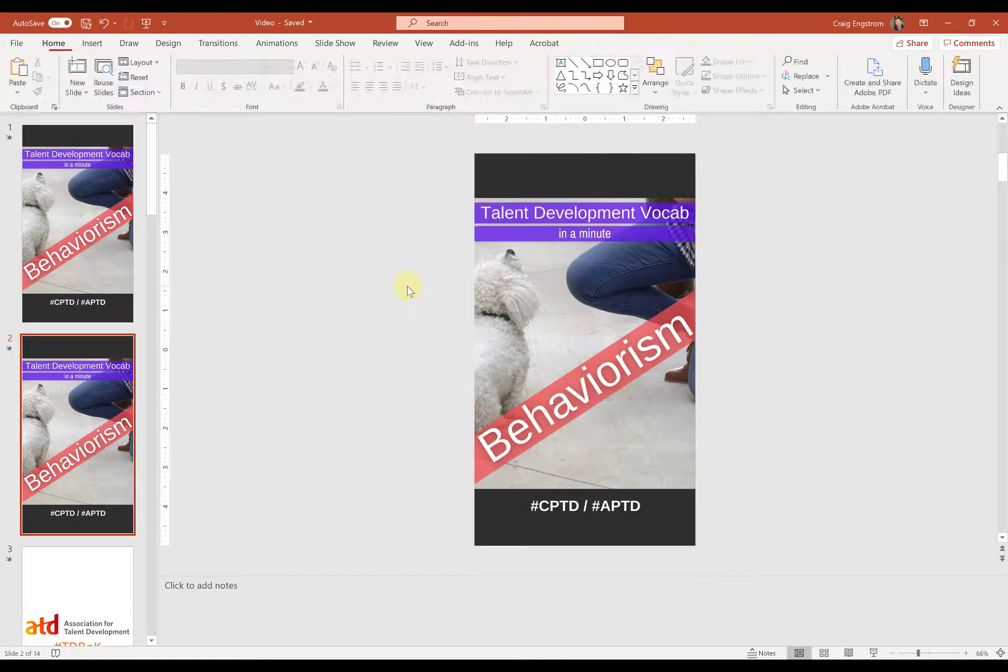
pyautogui.moveTo(72, 363)
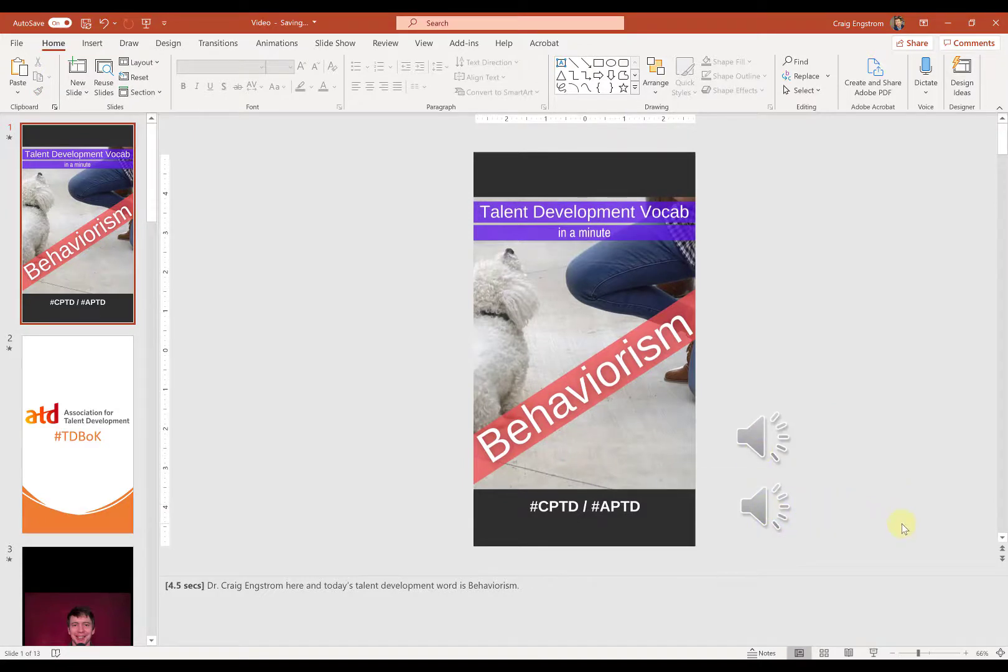
pyautogui.moveTo(909, 520)
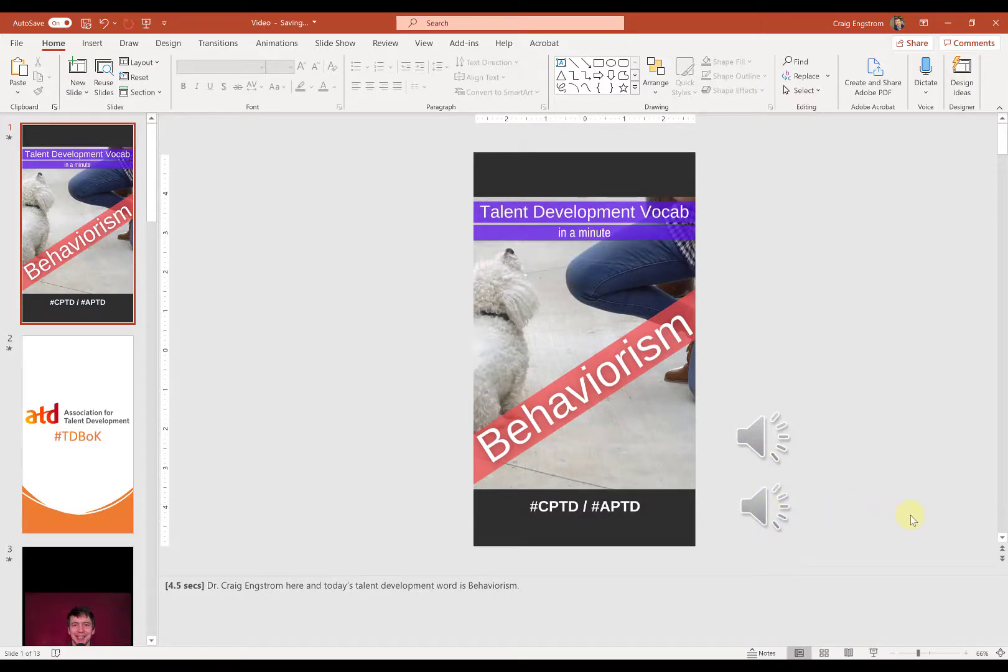